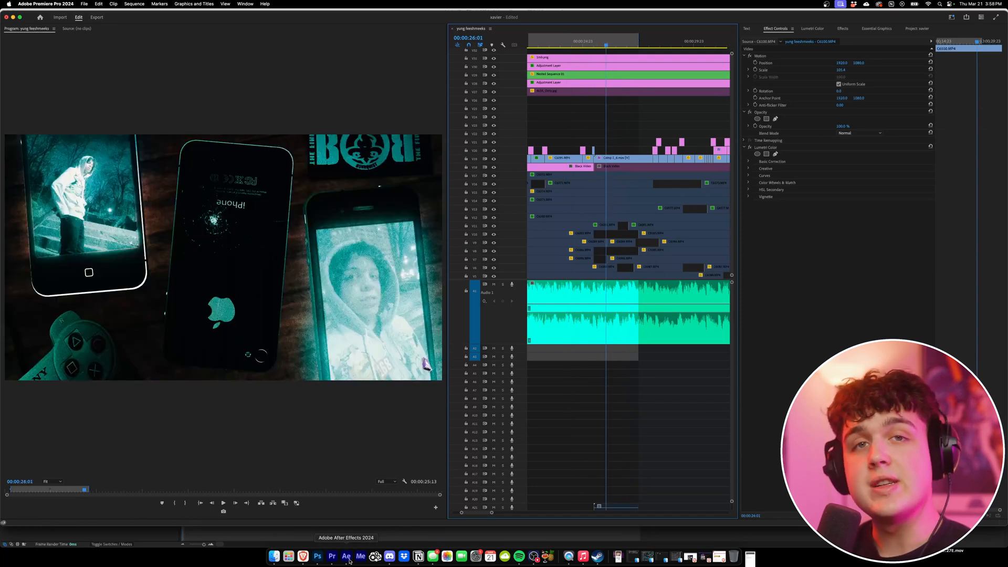
Switch to the finished After Effects project and inspect its Camera 1 and iPhone 4 layers.
{"action": "left_click", "coordinate": [345, 556]}
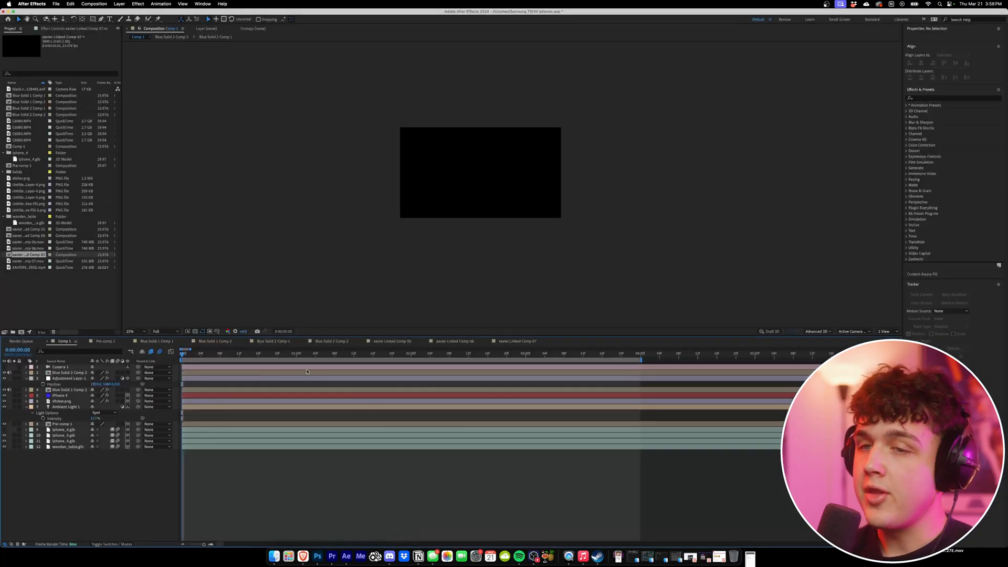
{"action": "left_click", "coordinate": [224, 353]}
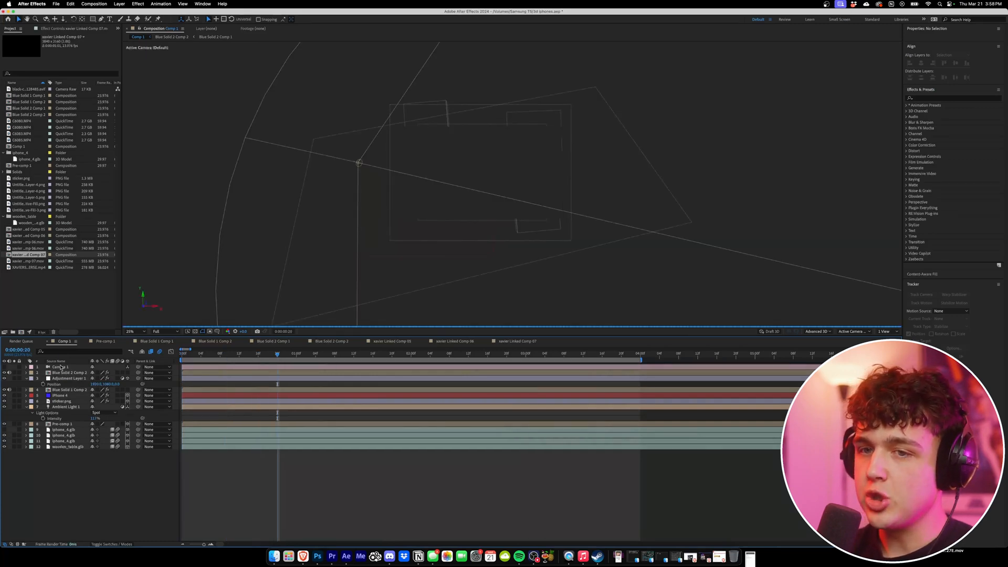
{"action": "left_click", "coordinate": [60, 395]}
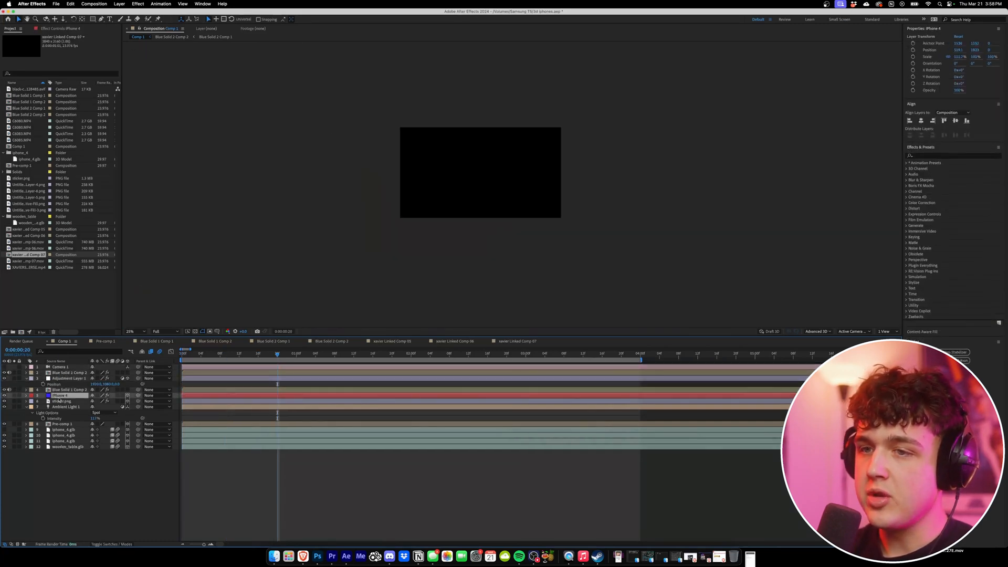
{"action": "left_click", "coordinate": [64, 436]}
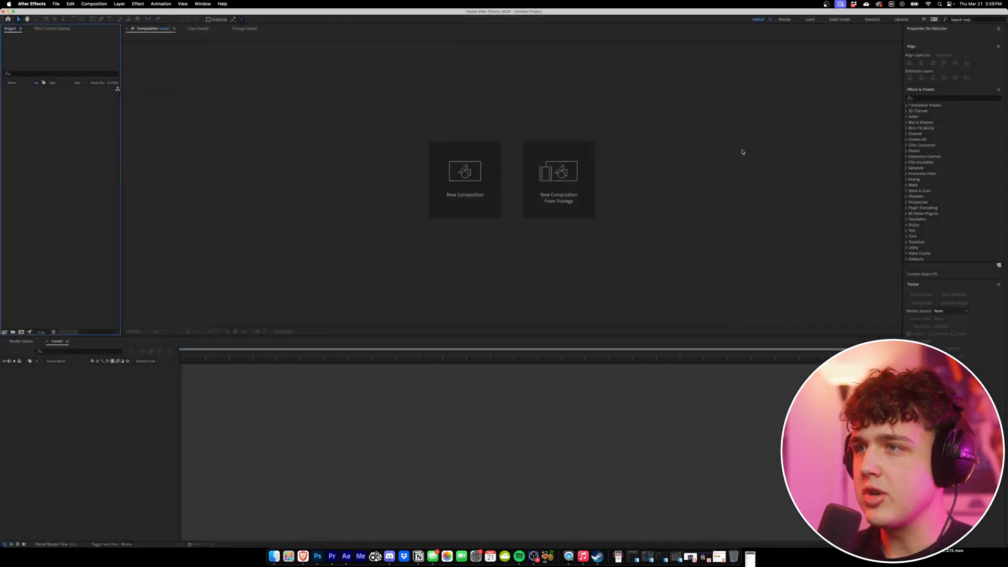
Create Comp 1, an empty black 1920-wide composition, accepting its settings.
{"action": "left_click", "coordinate": [464, 178]}
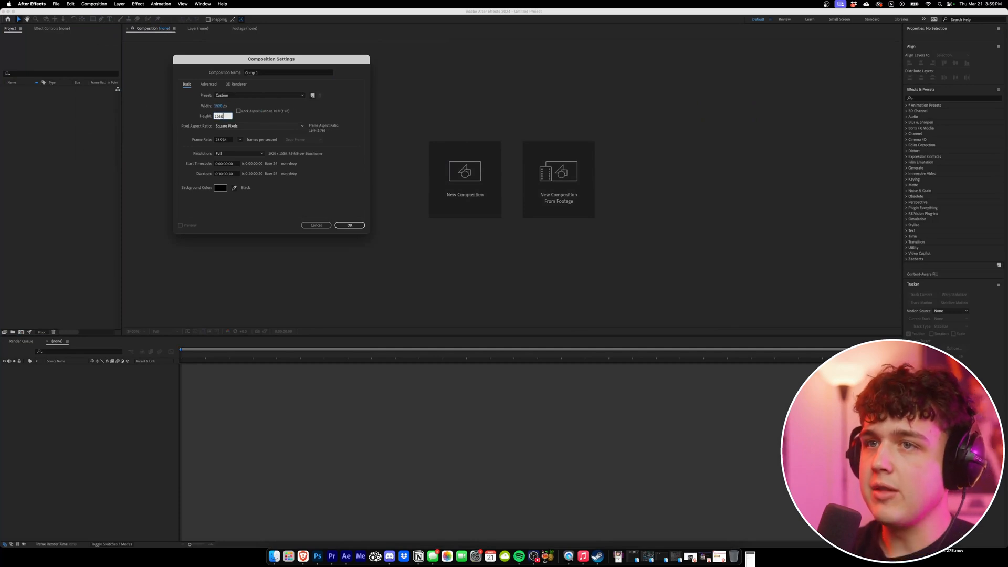
{"action": "left_click", "coordinate": [349, 225]}
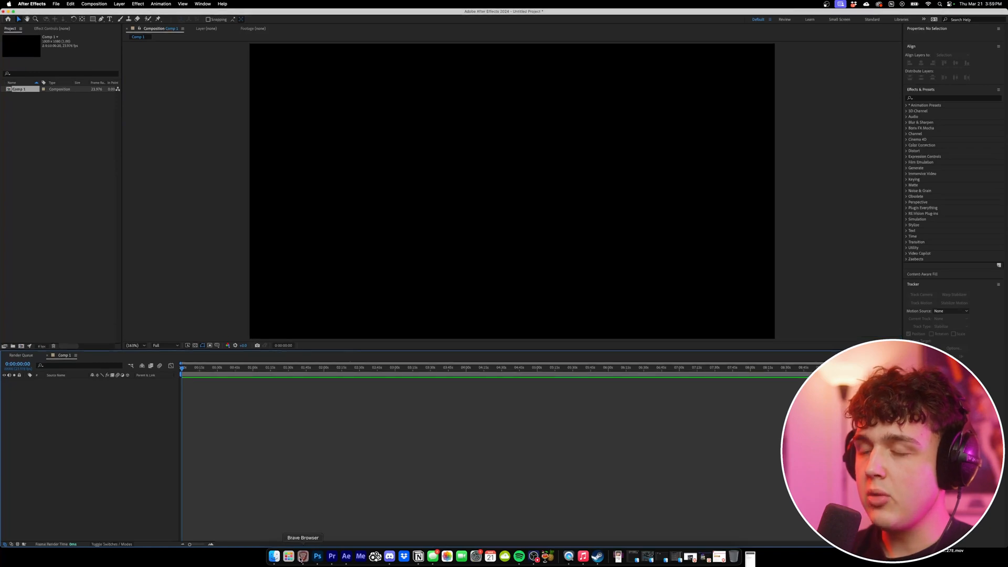
Open Sketchfab in Brave and download the iPhone 4 model as GLB.
{"action": "left_click", "coordinate": [274, 556]}
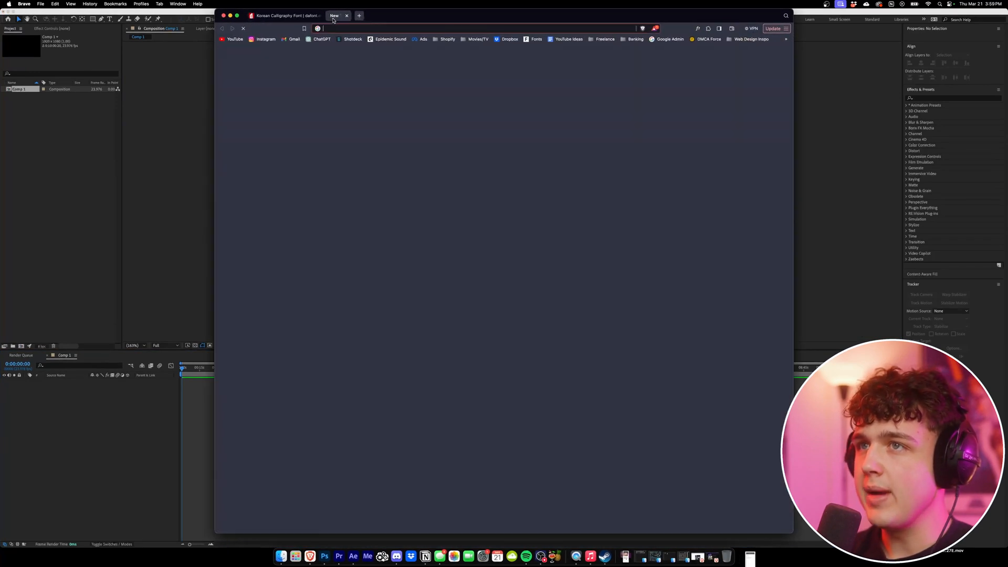
{"action": "type", "text": "sketchfab.com/3d-models/iphone-4-213202fe18424b798c2085859e8384ed"}
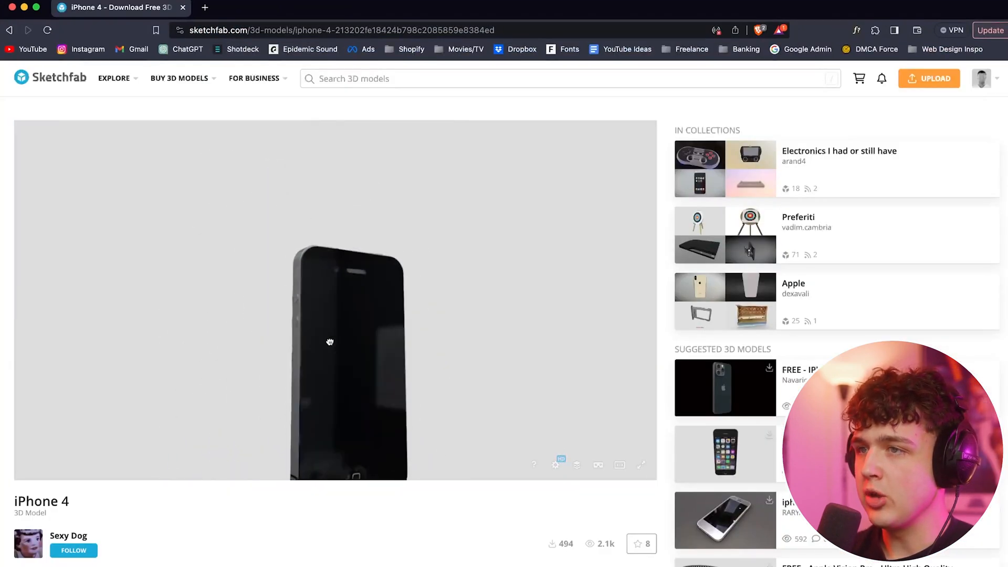
{"action": "scroll", "scroll_direction": "down", "scroll_amount": 3}
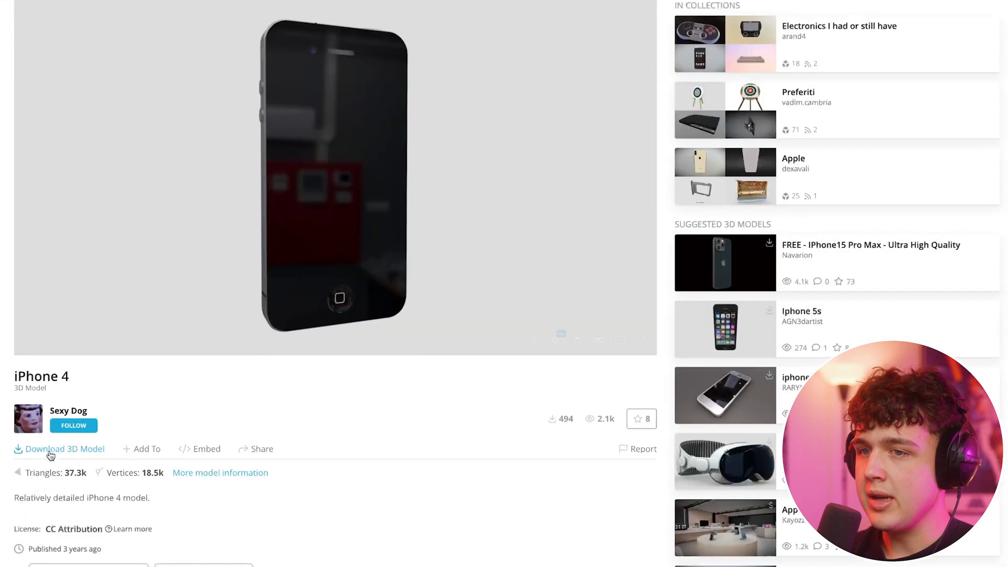
{"action": "left_click", "coordinate": [64, 448]}
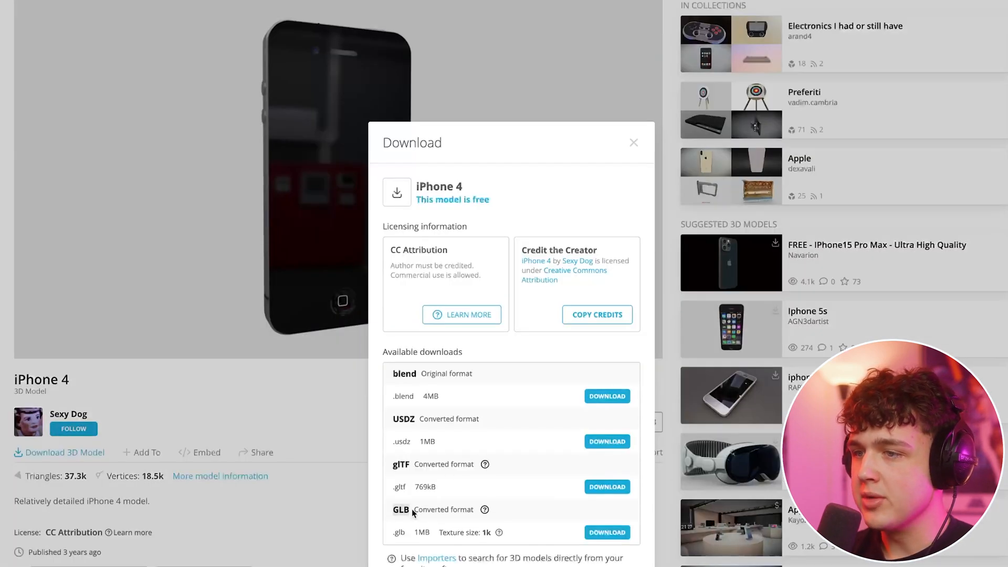
{"action": "mouse_move", "coordinate": [411, 512]}
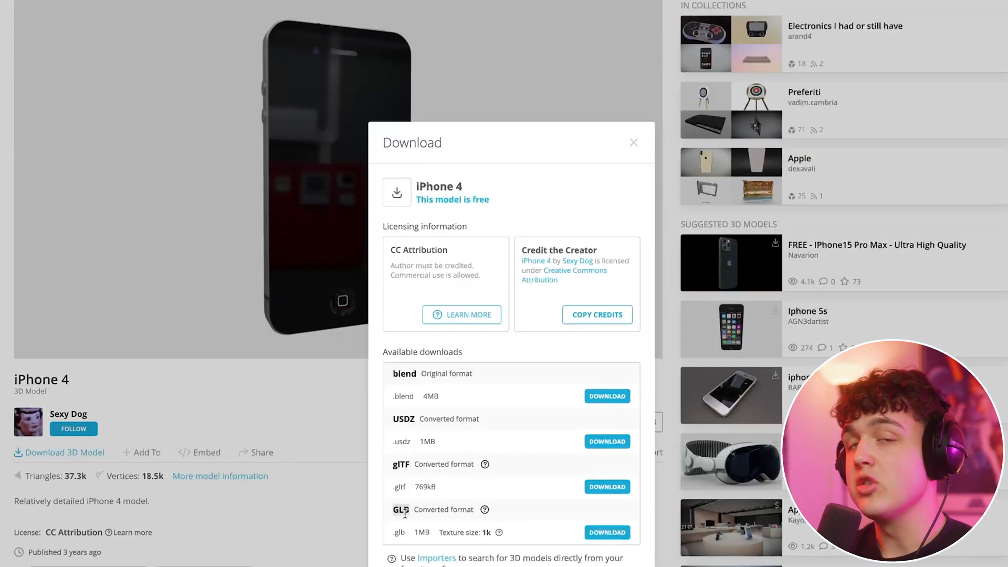
Search 'wooden table' on Sketchfab and download the Wooden Table model.
{"action": "left_click", "coordinate": [219, 19]}
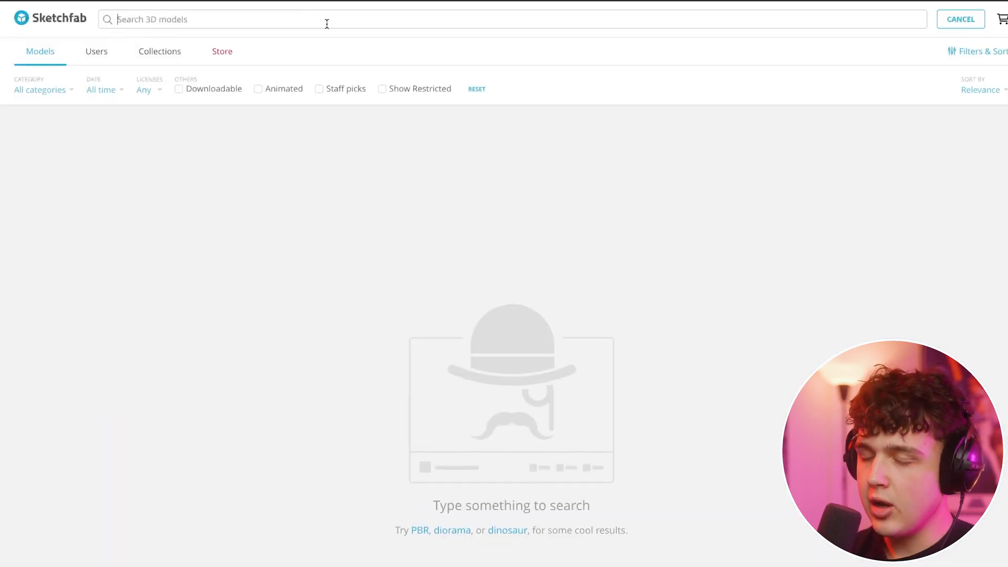
{"action": "type", "text": "wooden table"}
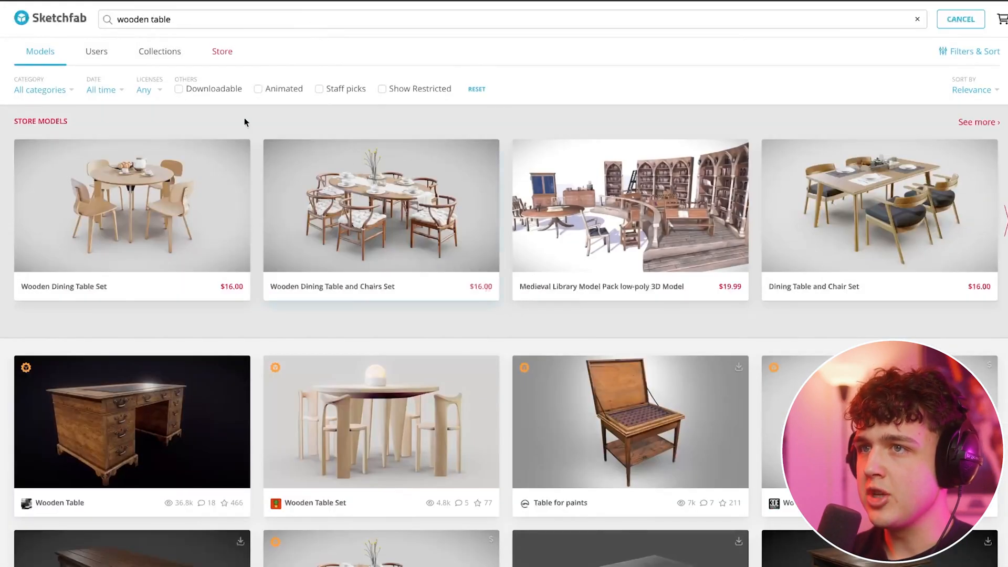
{"action": "left_click", "coordinate": [258, 89]}
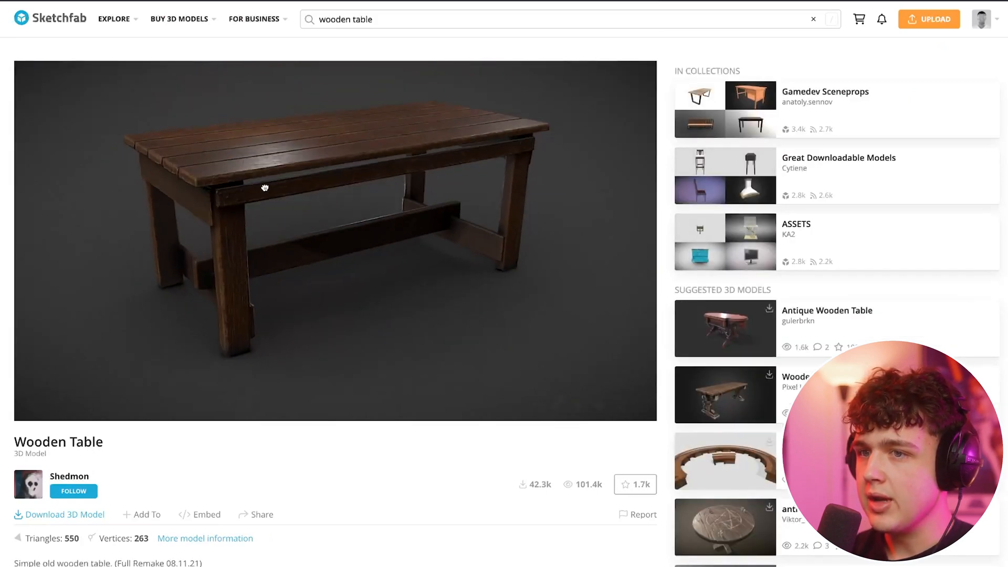
{"action": "left_click", "coordinate": [60, 514]}
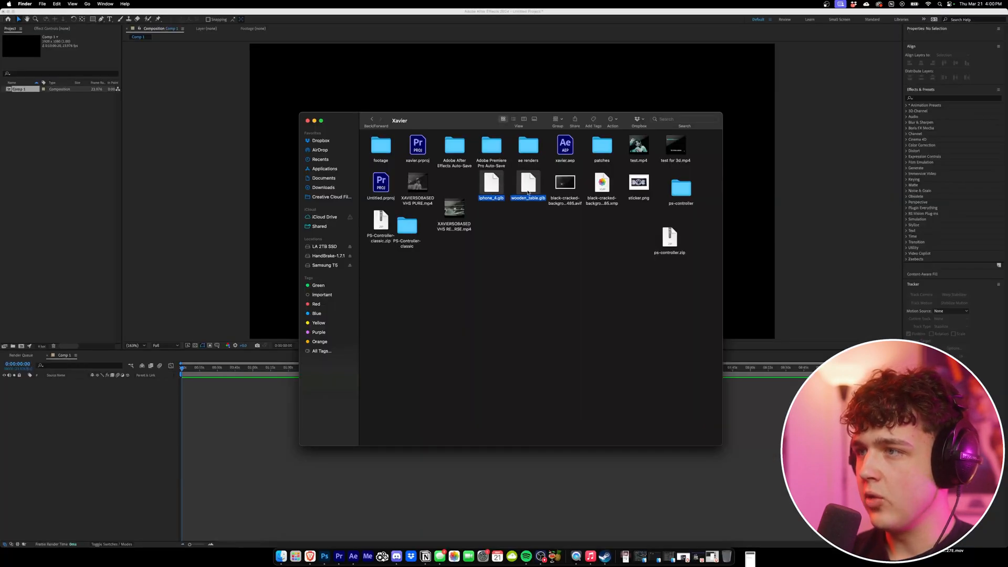
Import iphone_4.glb and wooden_table.glb into Comp 1, accepting the Model Settings.
{"action": "left_click_drag", "start_coordinate": [527, 186], "coordinate": [270, 292]}
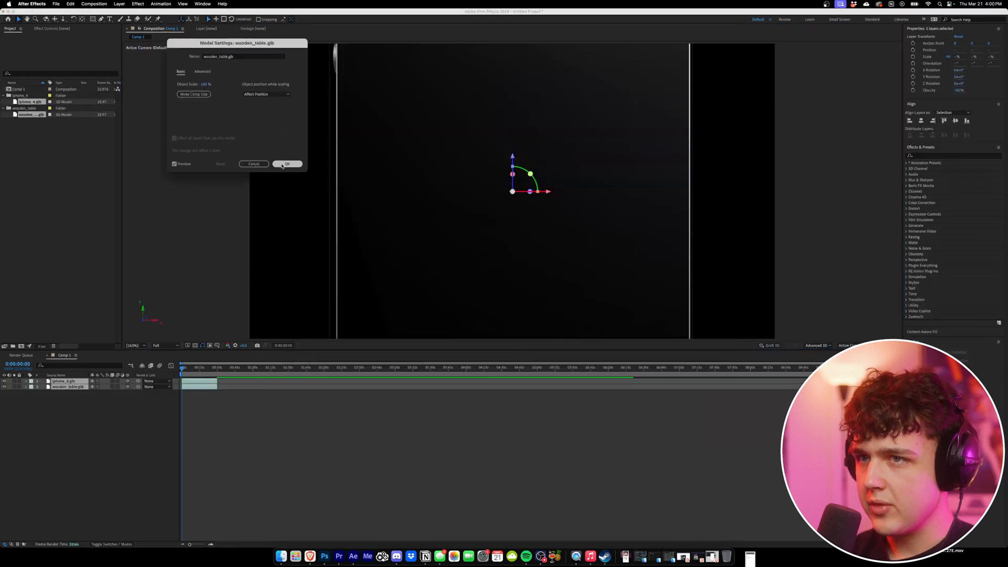
{"action": "left_click", "coordinate": [286, 163]}
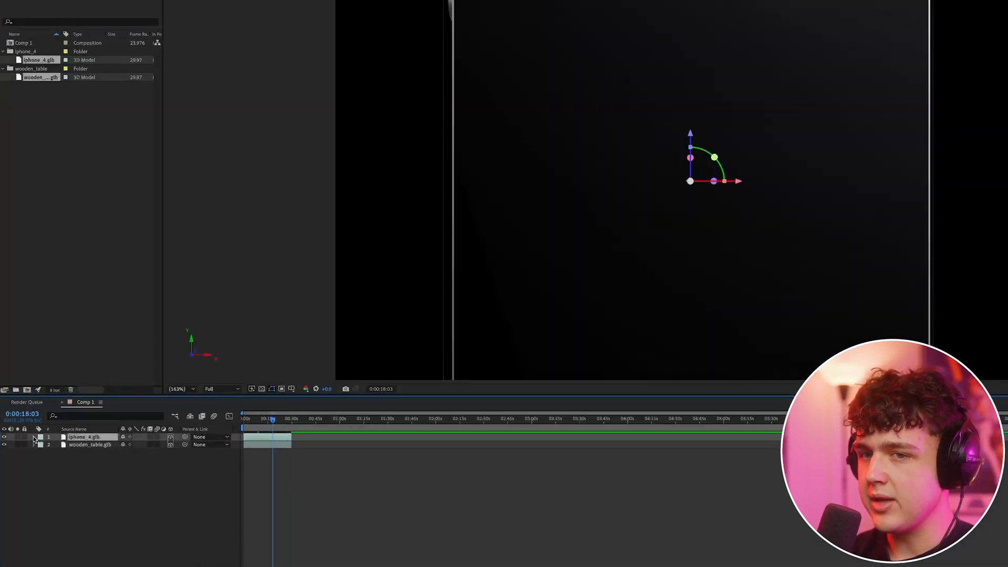
Expand the iPhone 4 layer's Transform properties to adjust its placement.
{"action": "left_click", "coordinate": [35, 438]}
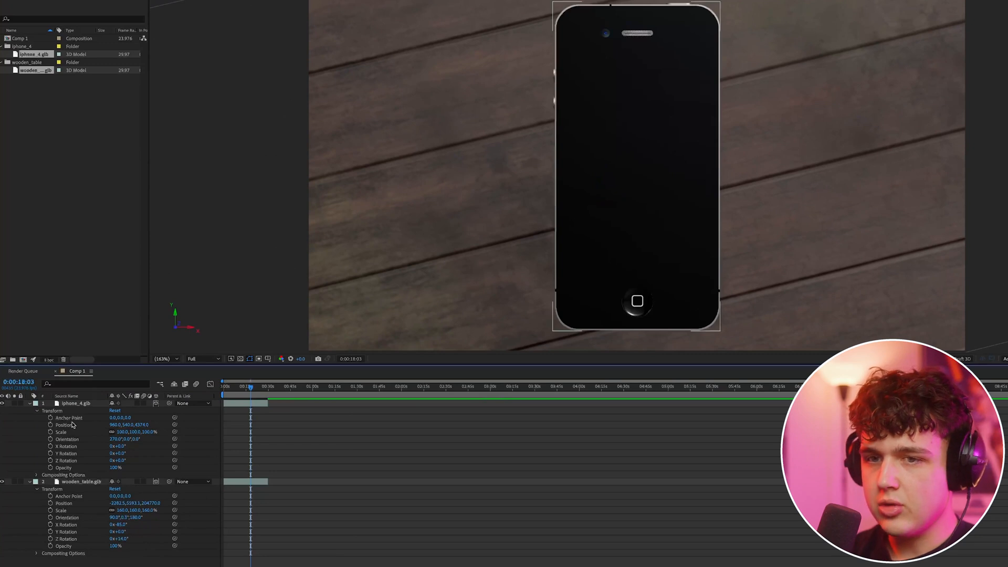
{"action": "left_click", "coordinate": [74, 404]}
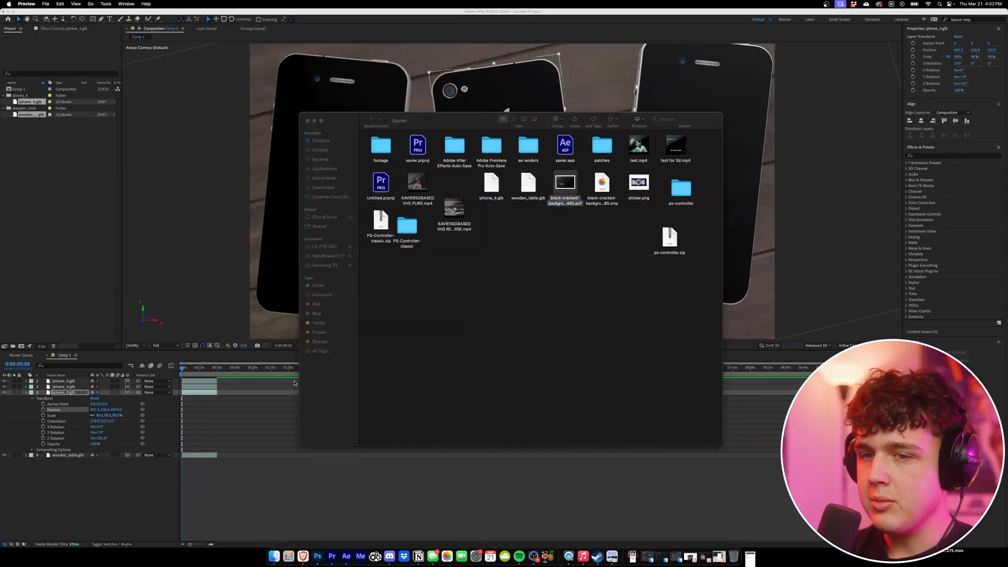
Import the cracked-glass AVIF texture, accepting the Camera Raw settings.
{"action": "double_click", "coordinate": [564, 184]}
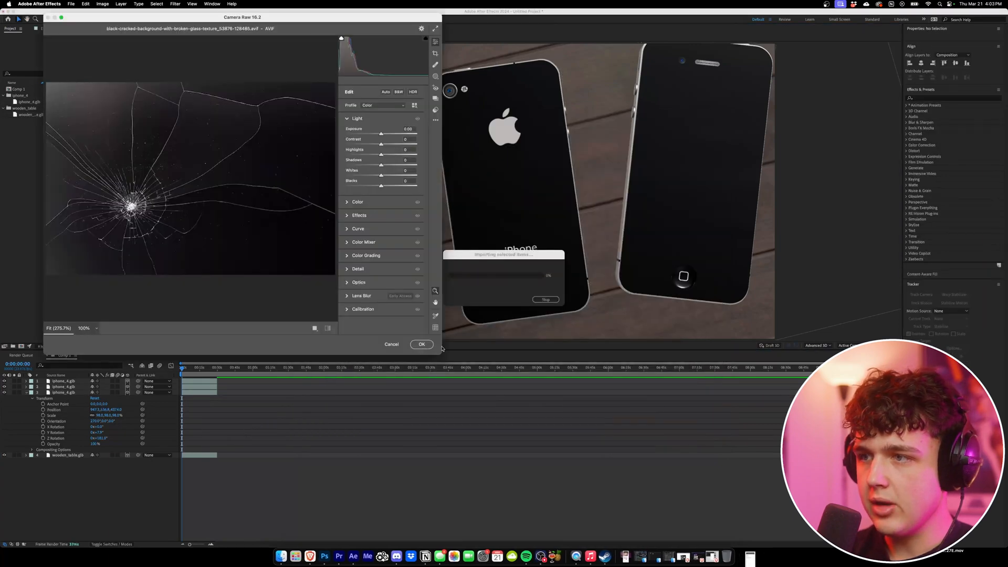
{"action": "left_click", "coordinate": [421, 344]}
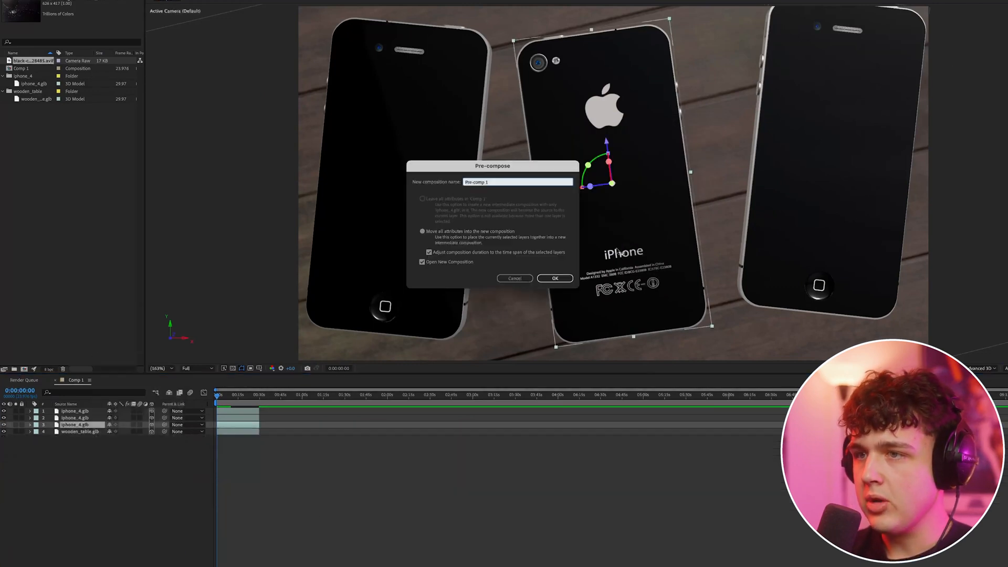
Pre-compose the middle iPhone, set the crack image to Screen, and matte it to iphone_4.glb.
{"action": "left_click", "coordinate": [555, 278]}
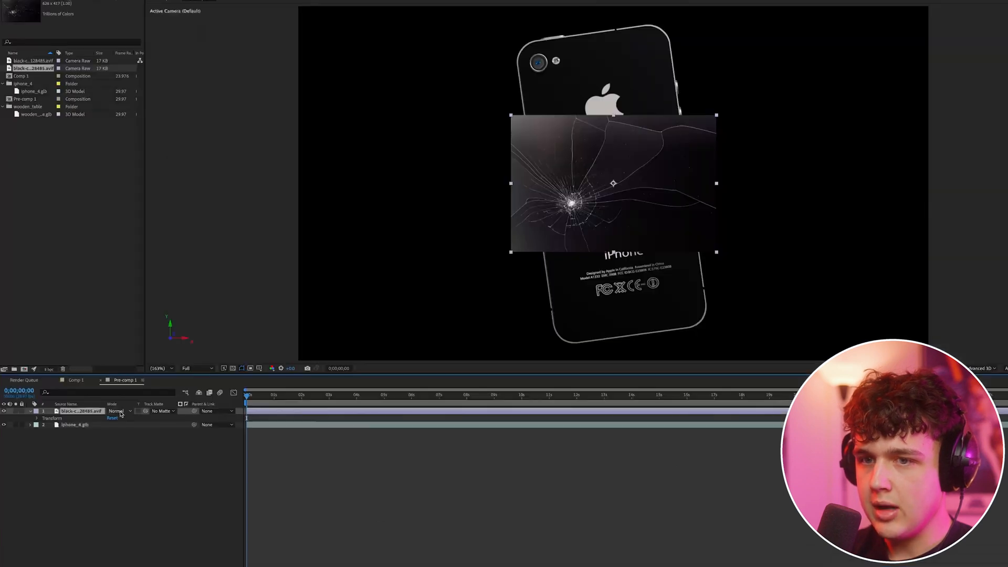
{"action": "left_click", "coordinate": [120, 411]}
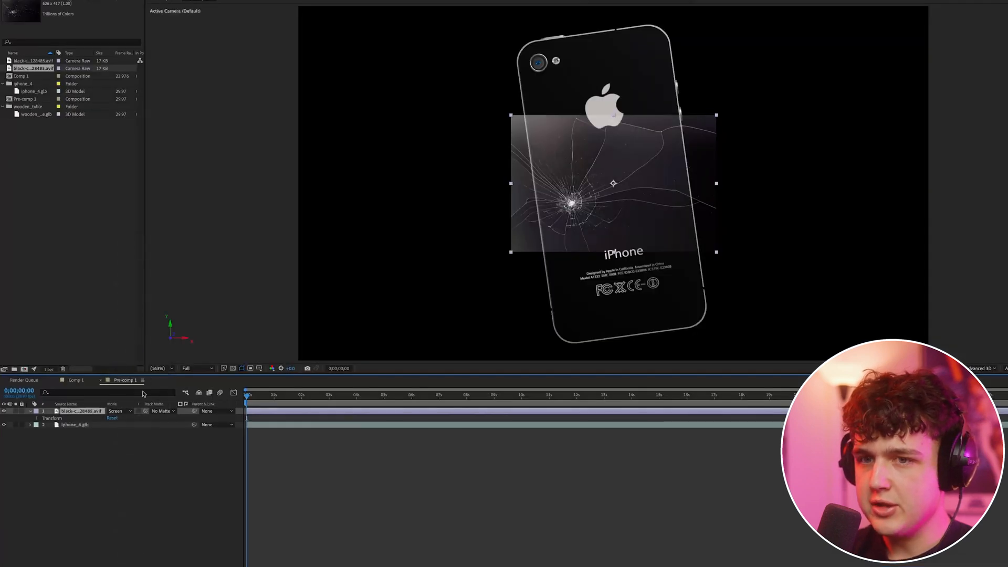
{"action": "left_click", "coordinate": [37, 418]}
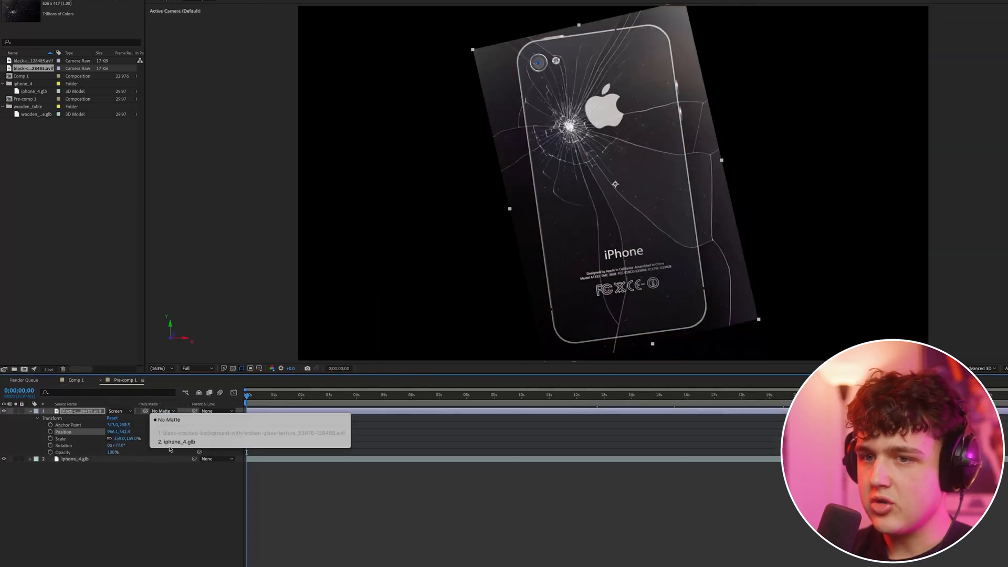
{"action": "left_click", "coordinate": [178, 441]}
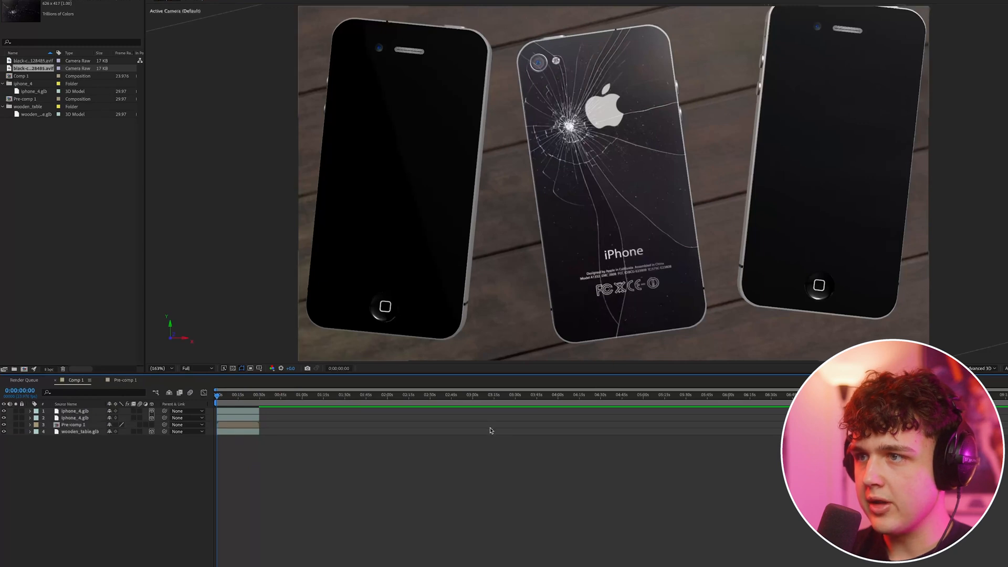
{"action": "mouse_move", "coordinate": [445, 289]}
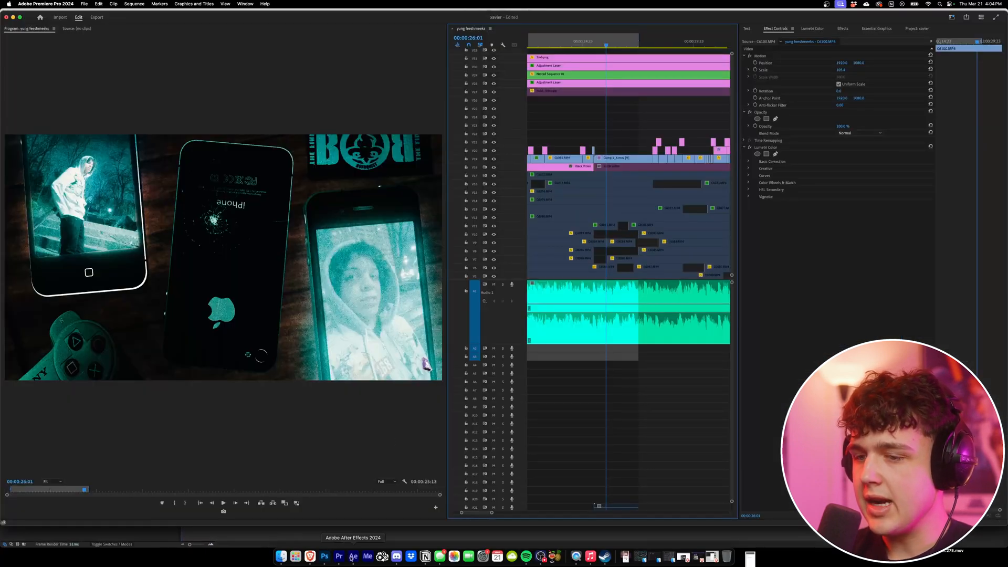
{"action": "mouse_move", "coordinate": [367, 556]}
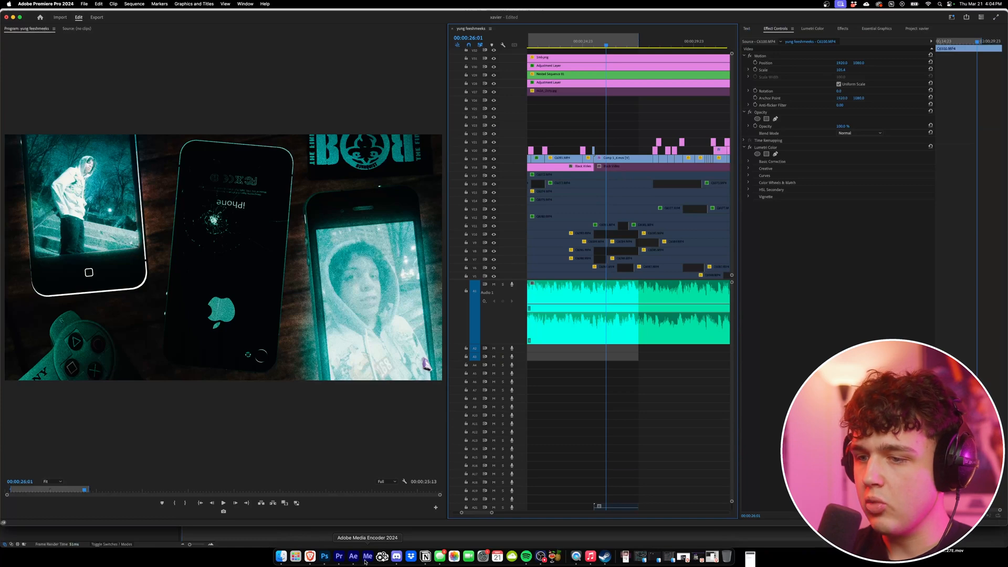
Return from Premiere Pro to the After Effects project via the Dock.
{"action": "left_click", "coordinate": [352, 555]}
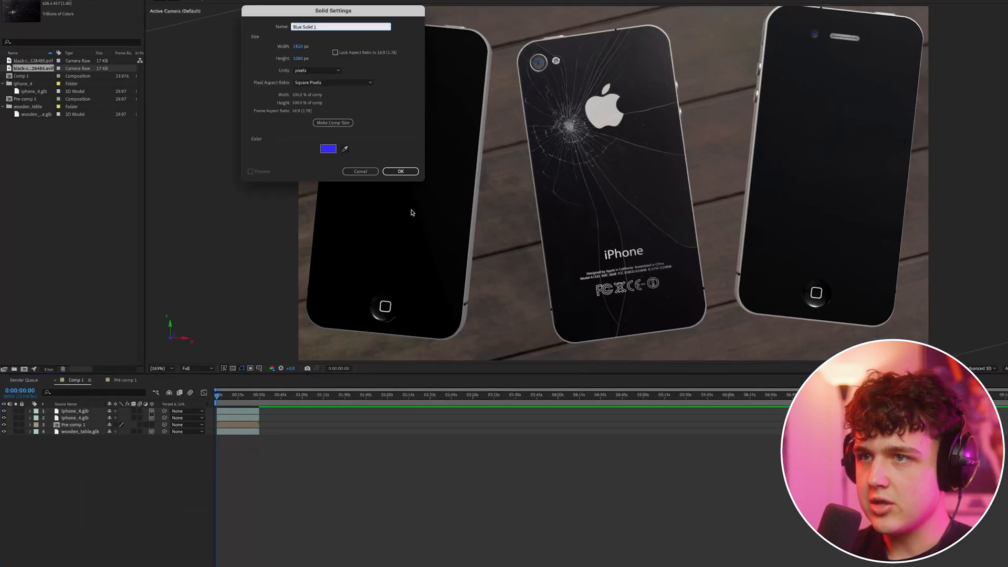
Add Blue Solid 1 to Comp 1 and begin a Pen mask on the right iPhone's screen.
{"action": "left_click", "coordinate": [400, 171]}
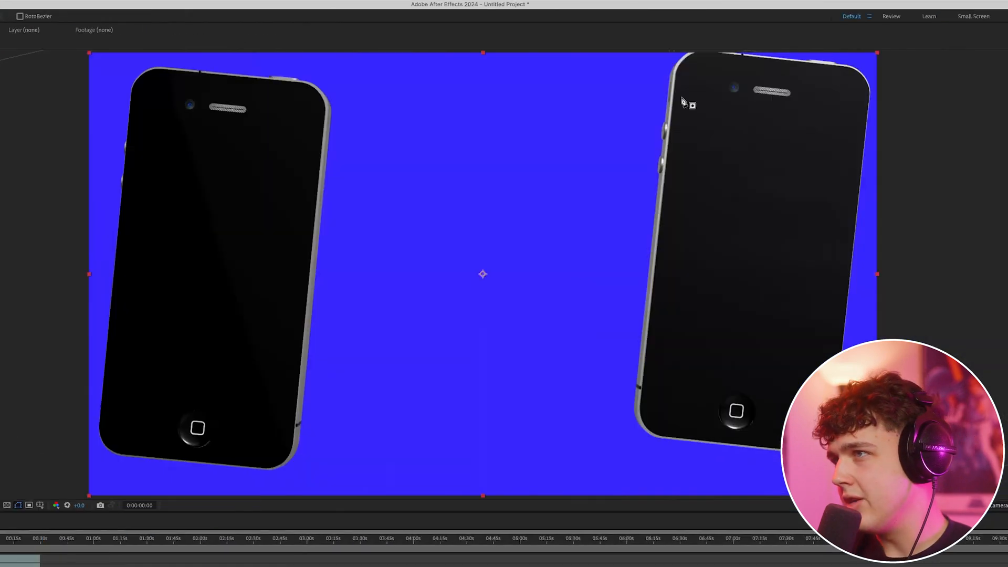
{"action": "left_click_drag", "start_coordinate": [681, 103], "coordinate": [864, 122]}
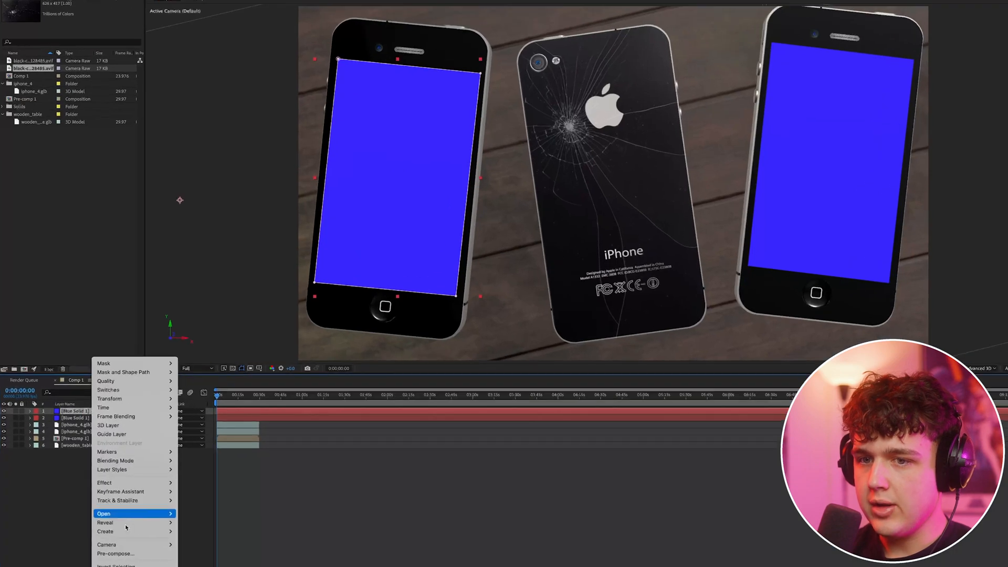
Pre-compose both blue screen solids and put the test.mp4 footage on the left iPhone's screen.
{"action": "left_click", "coordinate": [116, 553]}
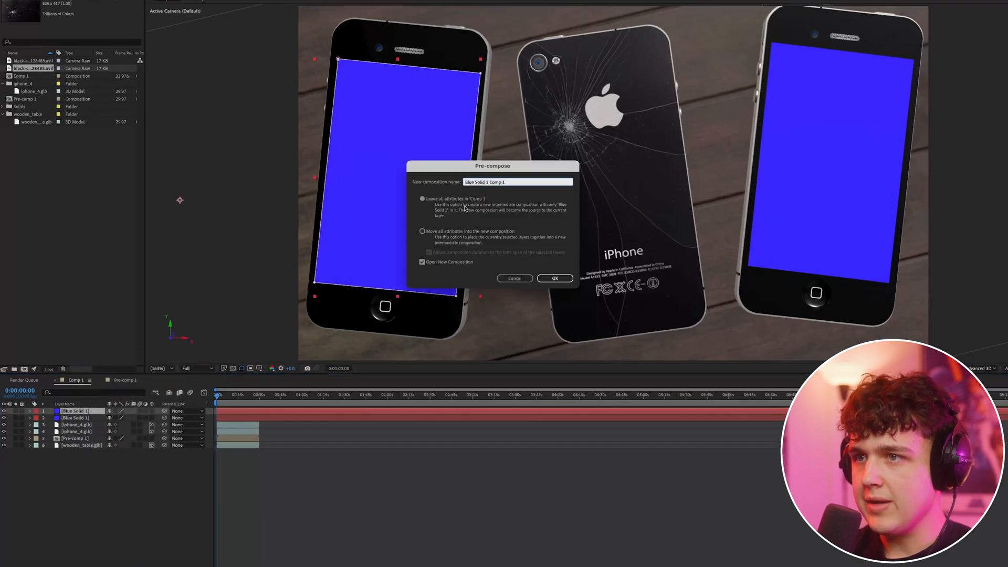
{"action": "left_click", "coordinate": [554, 277]}
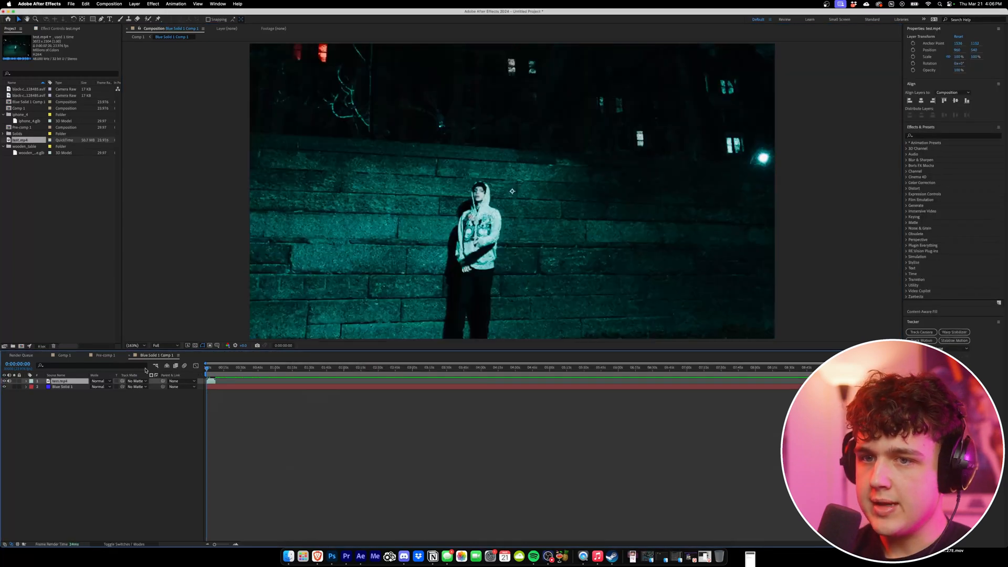
{"action": "left_click", "coordinate": [137, 37]}
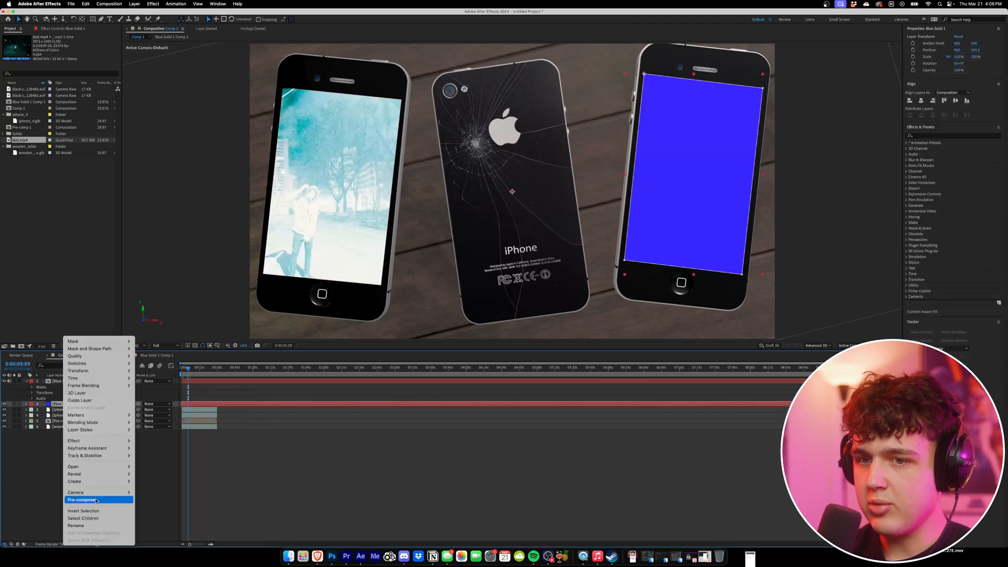
{"action": "left_click", "coordinate": [82, 499]}
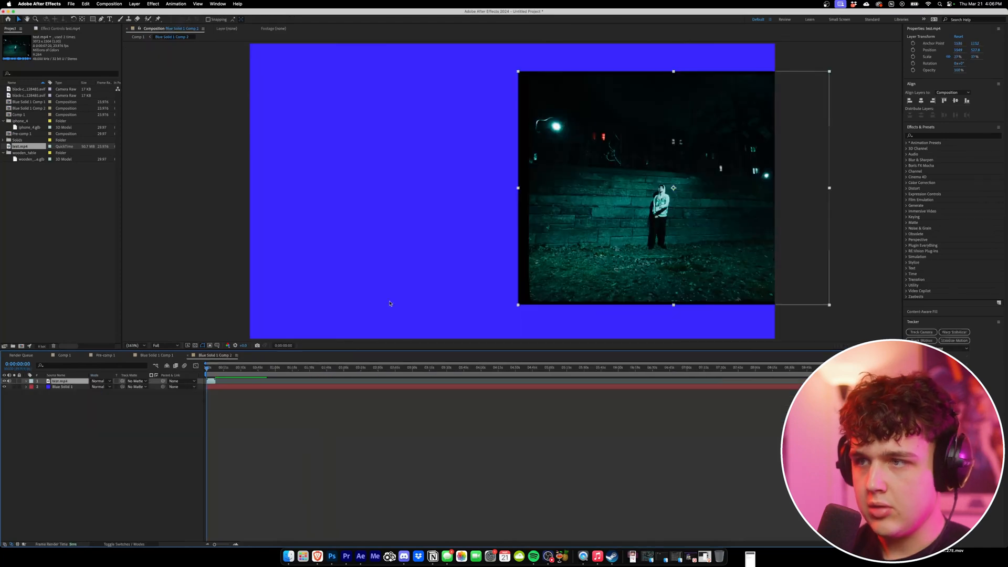
{"action": "left_click", "coordinate": [209, 366]}
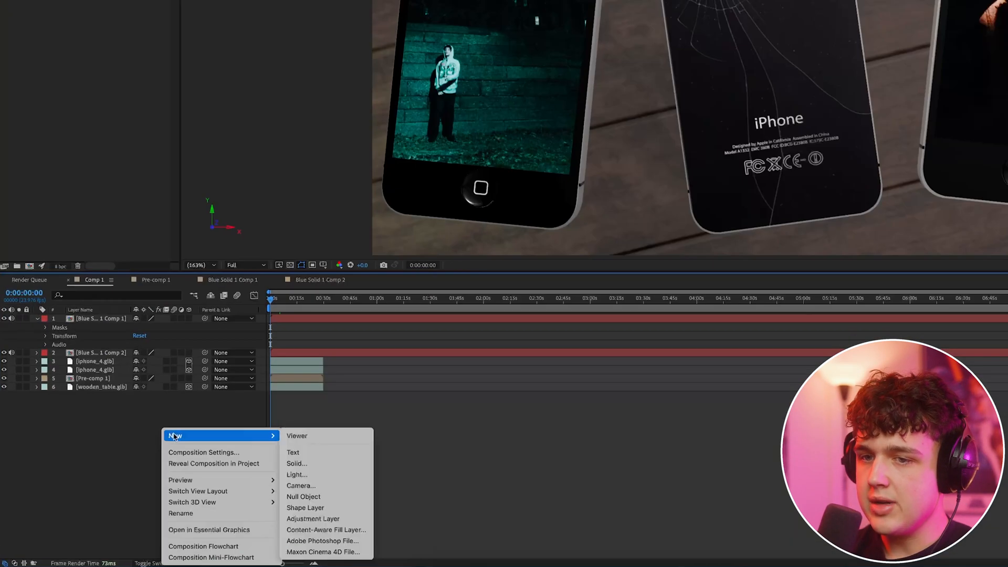
{"action": "mouse_move", "coordinate": [321, 475]}
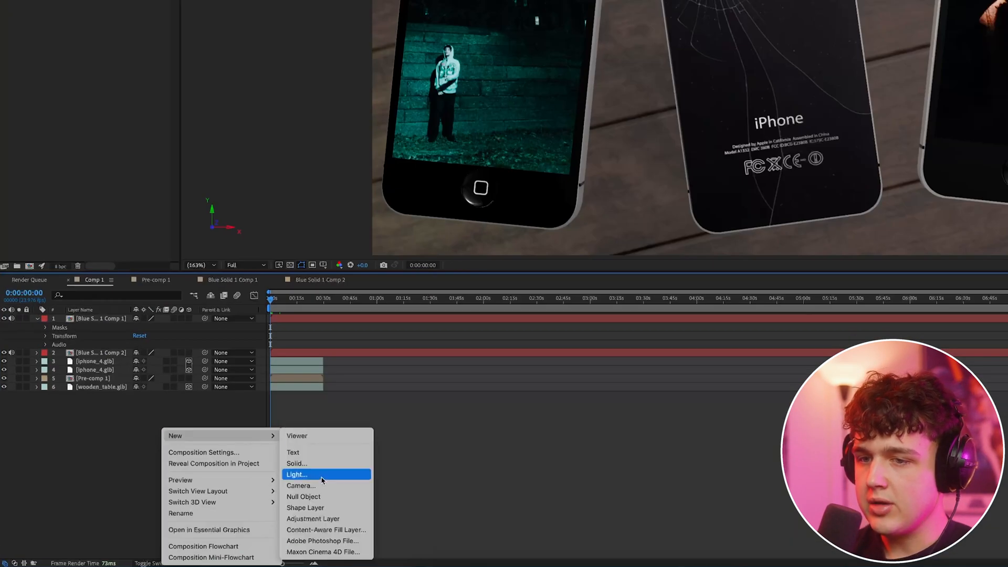
Add Ambient Light 1 to Comp 1 and change its Light Type to Point.
{"action": "left_click", "coordinate": [296, 474]}
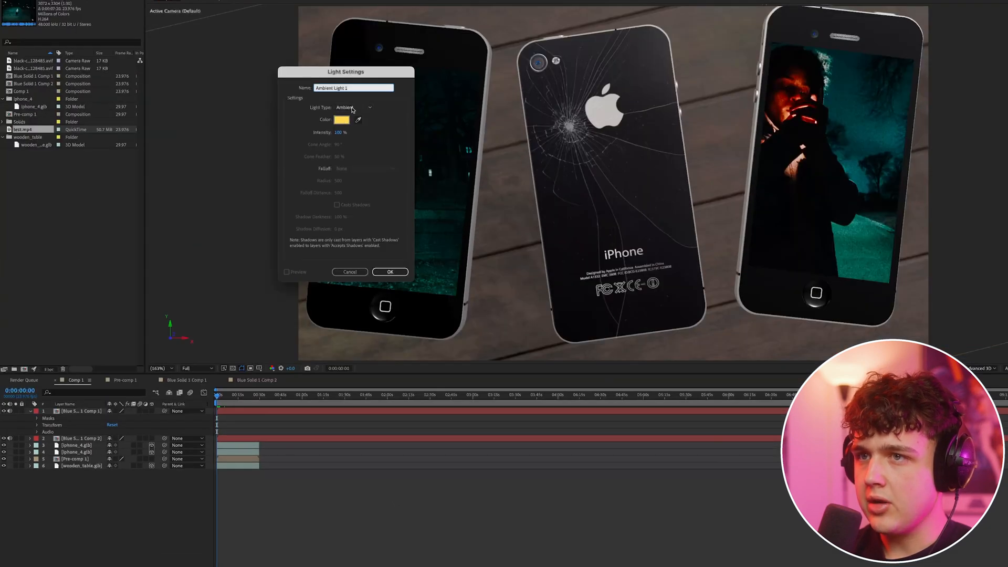
{"action": "left_click", "coordinate": [390, 272]}
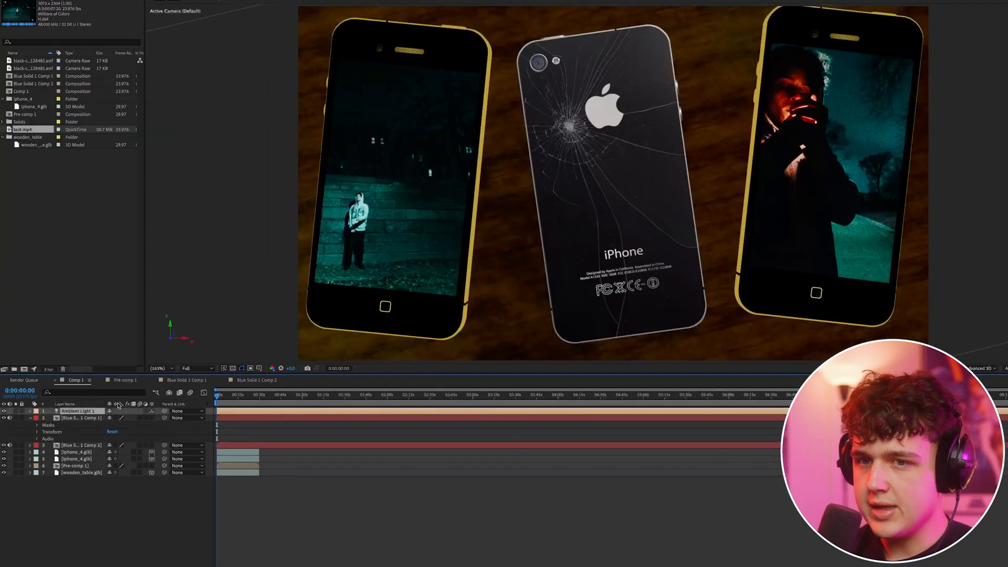
{"action": "left_click", "coordinate": [37, 411]}
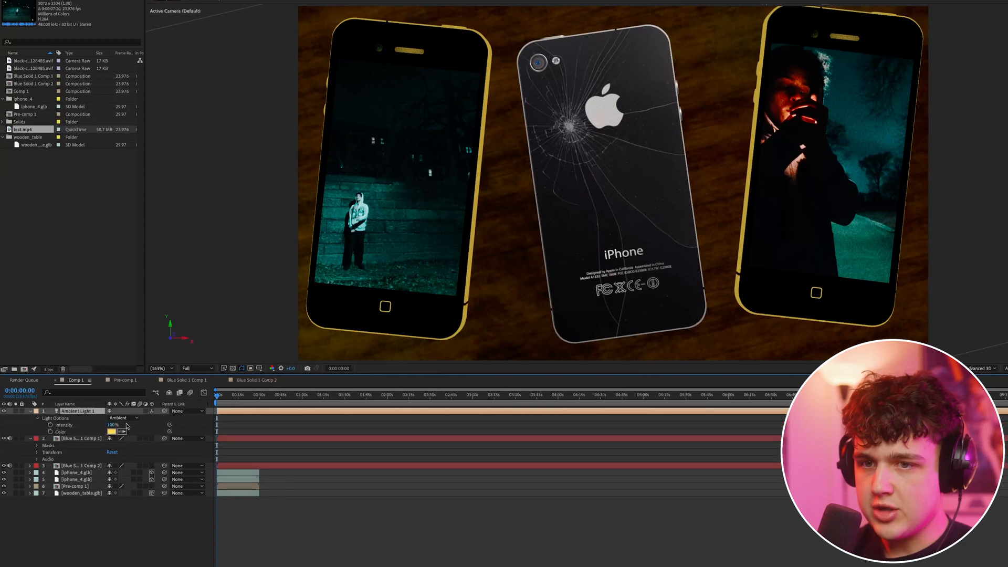
{"action": "left_click", "coordinate": [119, 417]}
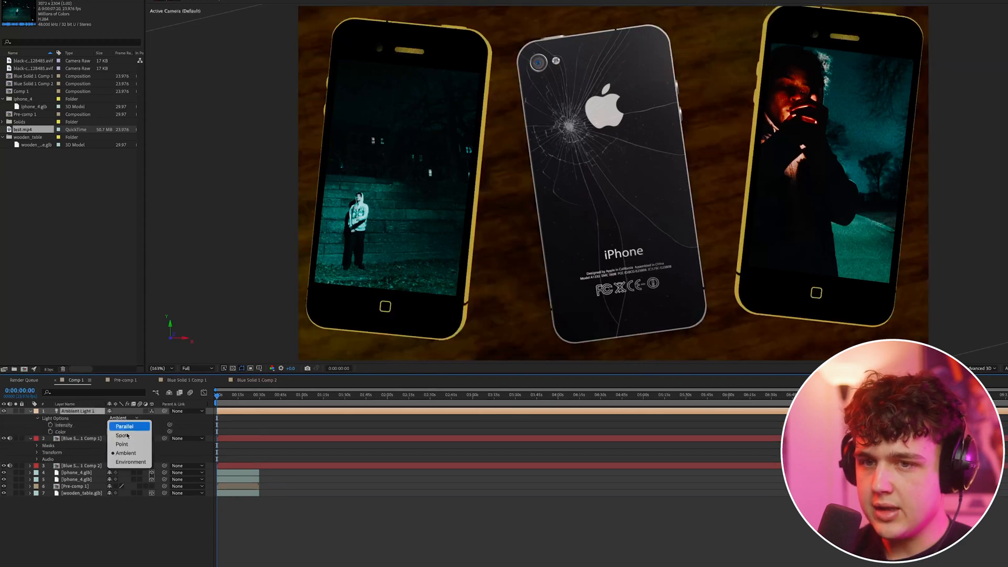
{"action": "left_click", "coordinate": [120, 444]}
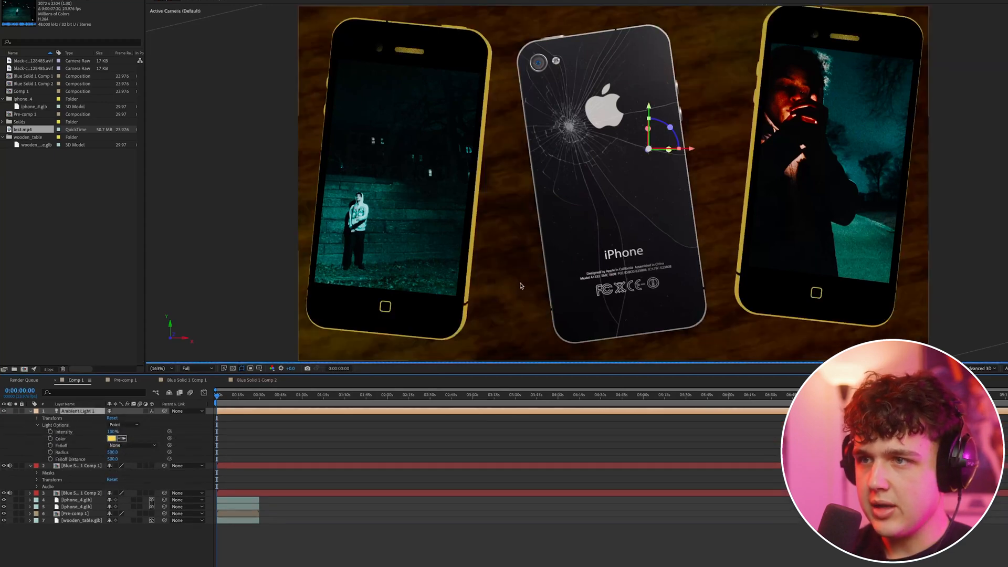
{"action": "left_click", "coordinate": [114, 438]}
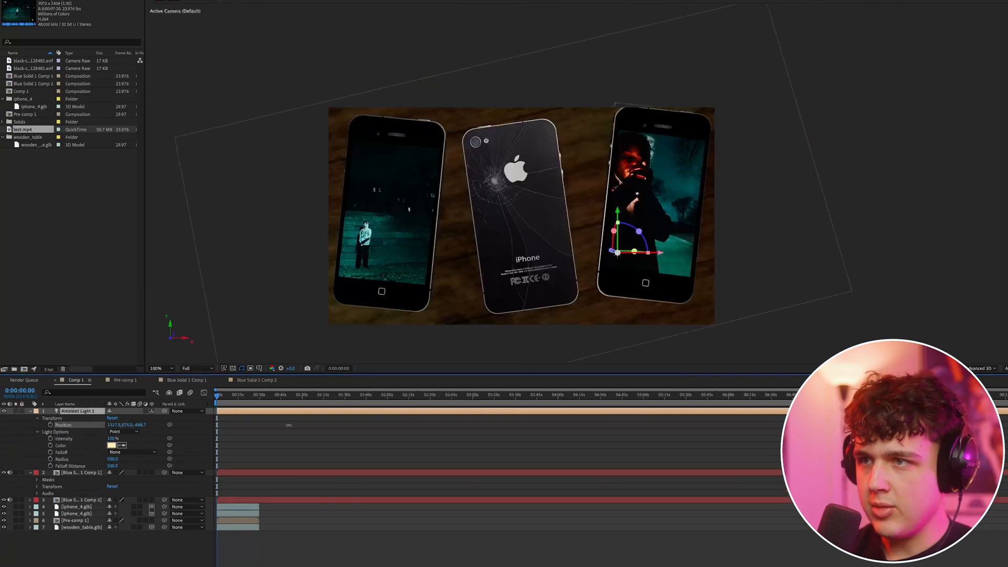
Try Ambient and Parallel light types, then set the light to Spot over the phones.
{"action": "left_click", "coordinate": [123, 431]}
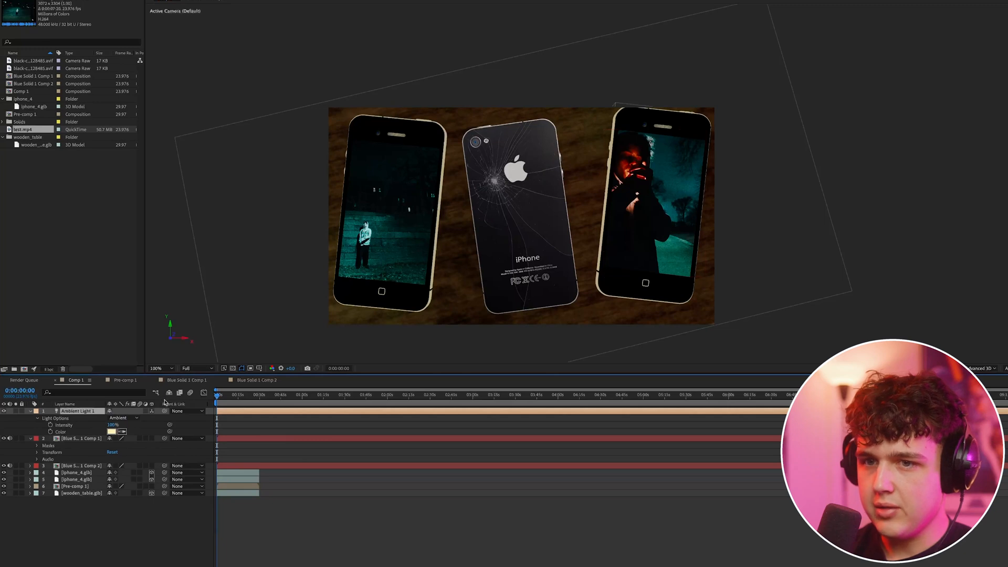
{"action": "left_click", "coordinate": [122, 418]}
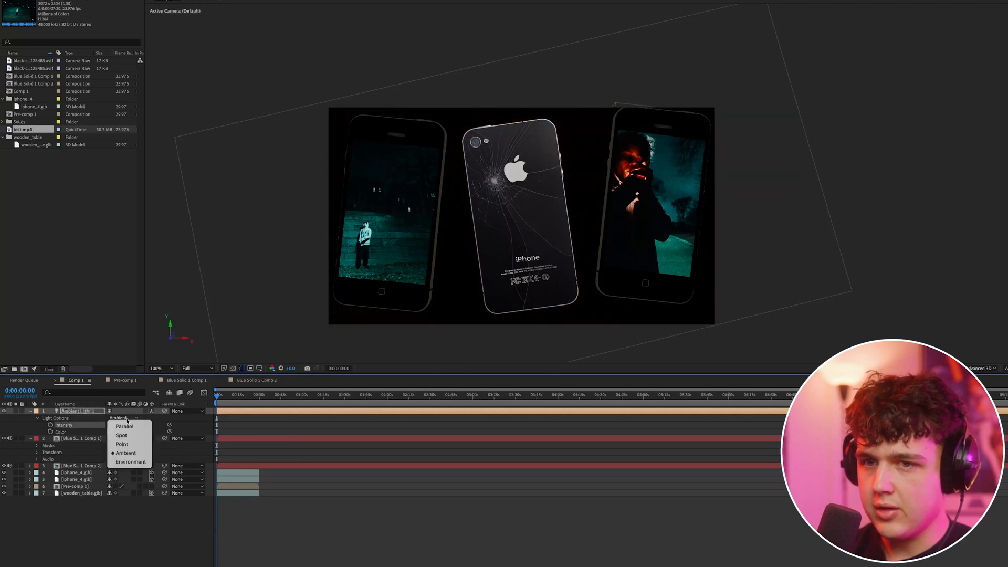
{"action": "left_click", "coordinate": [131, 461]}
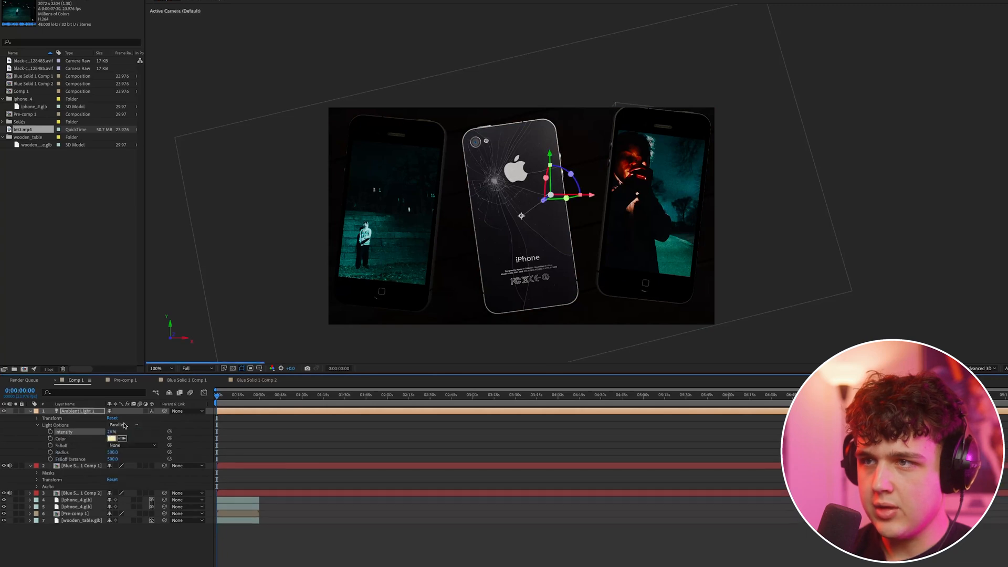
{"action": "left_click", "coordinate": [122, 425]}
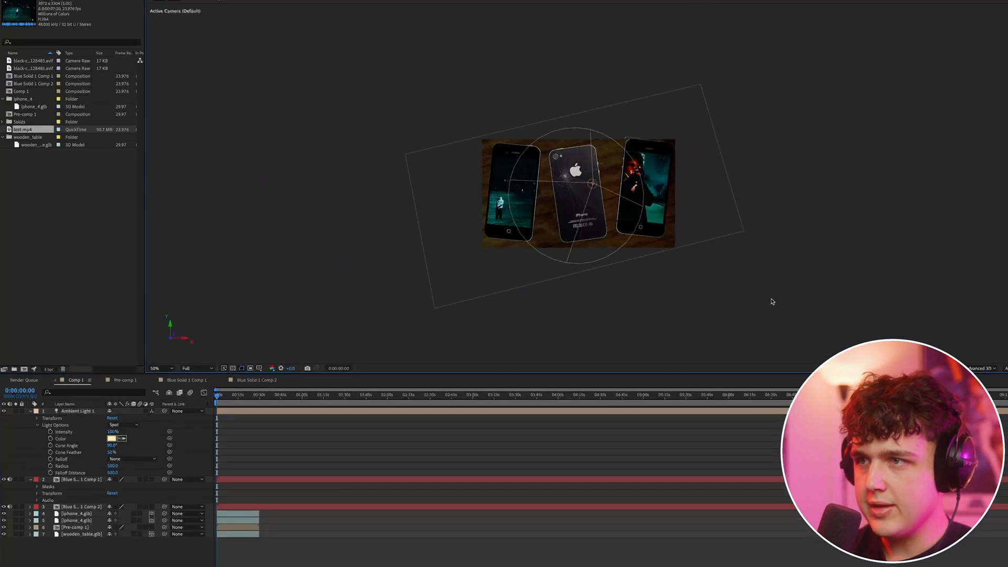
{"action": "left_click", "coordinate": [157, 367]}
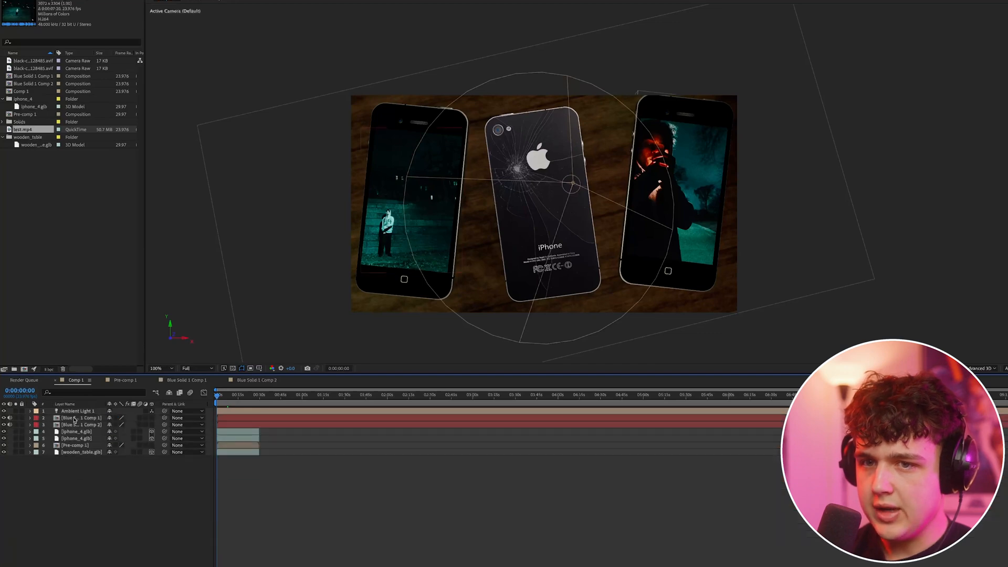
Apply a Drop Shadow to the cracked-phone Pre-comp 1 layer and raise its Softness.
{"action": "left_click", "coordinate": [75, 444]}
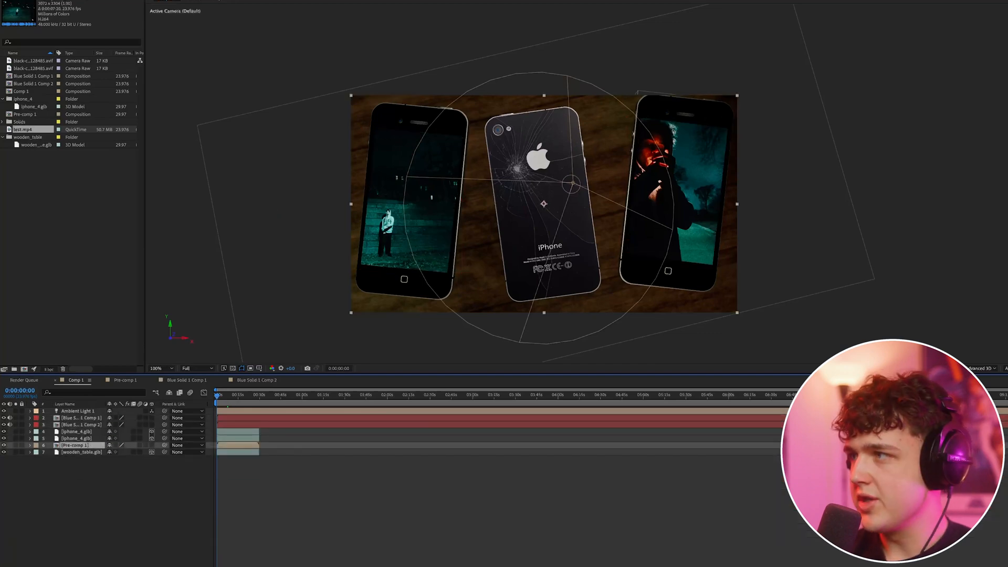
{"action": "type", "text": "dr"}
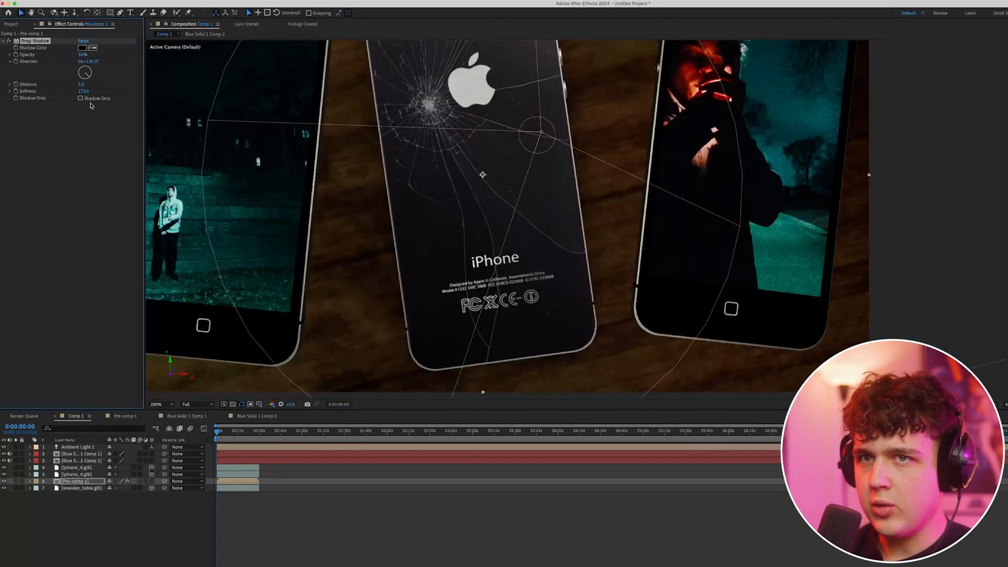
{"action": "left_click", "coordinate": [81, 97]}
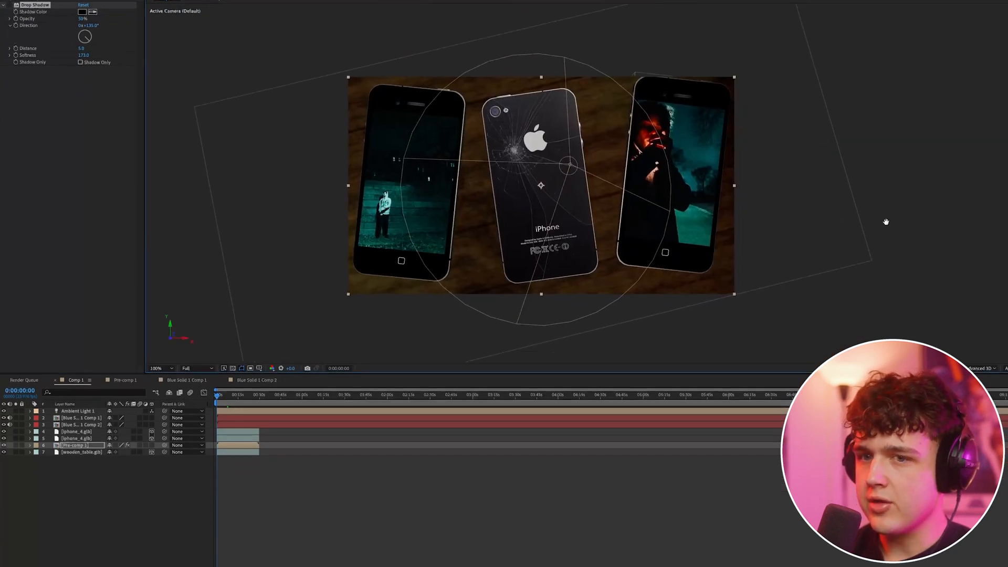
Pre-compose the cracked phone layer, then open Pre-comp 1 from the timeline.
{"action": "right_click", "coordinate": [74, 444]}
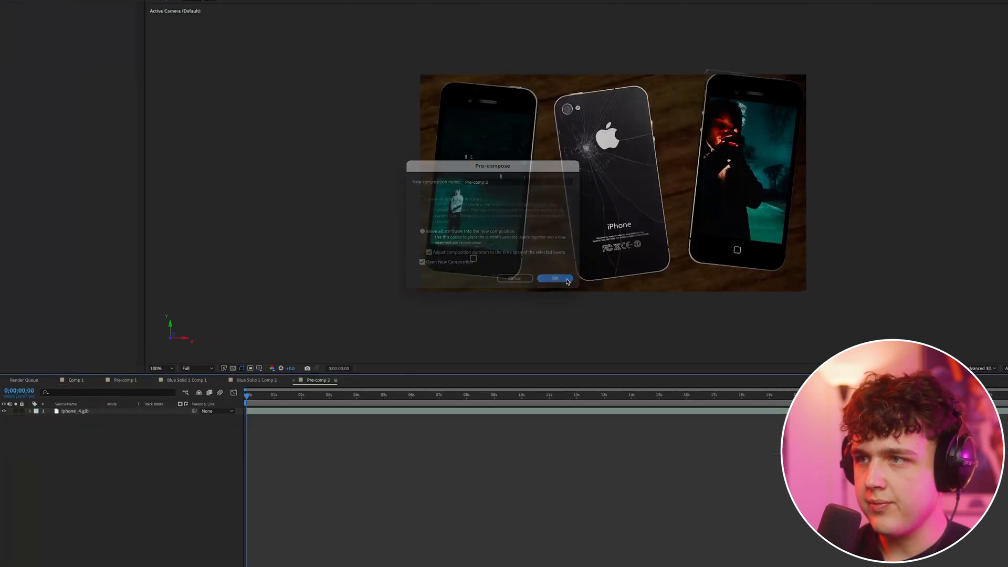
{"action": "left_click", "coordinate": [555, 277]}
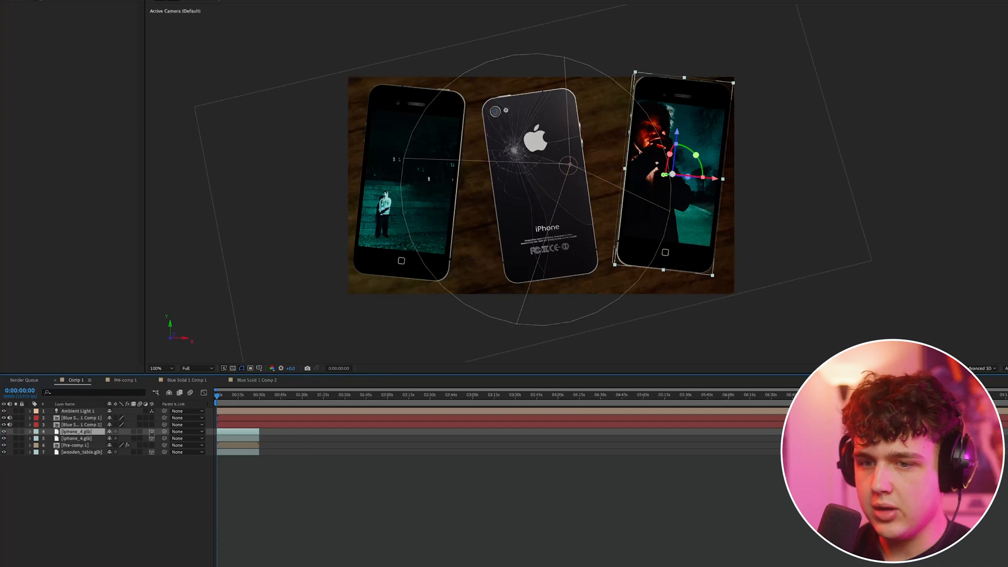
{"action": "left_click", "coordinate": [29, 424]}
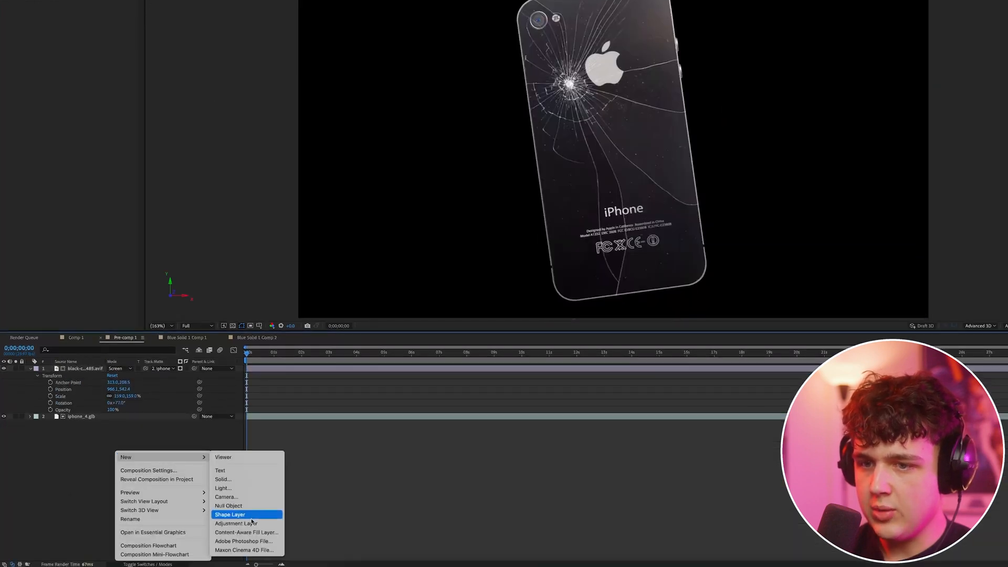
Add a new shape layer to the pre-comp.
{"action": "left_click", "coordinate": [241, 523]}
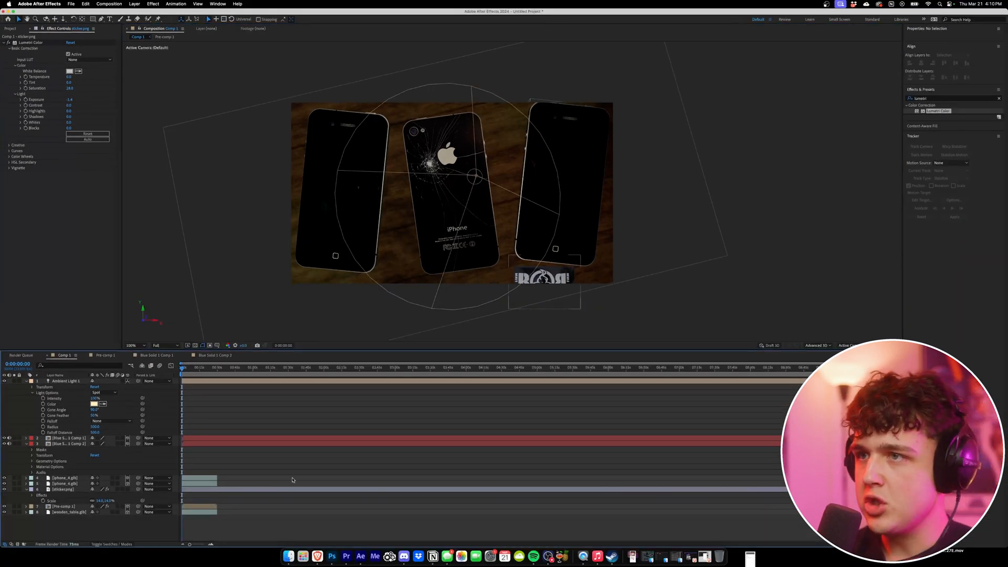
{"action": "mouse_move", "coordinate": [277, 477]}
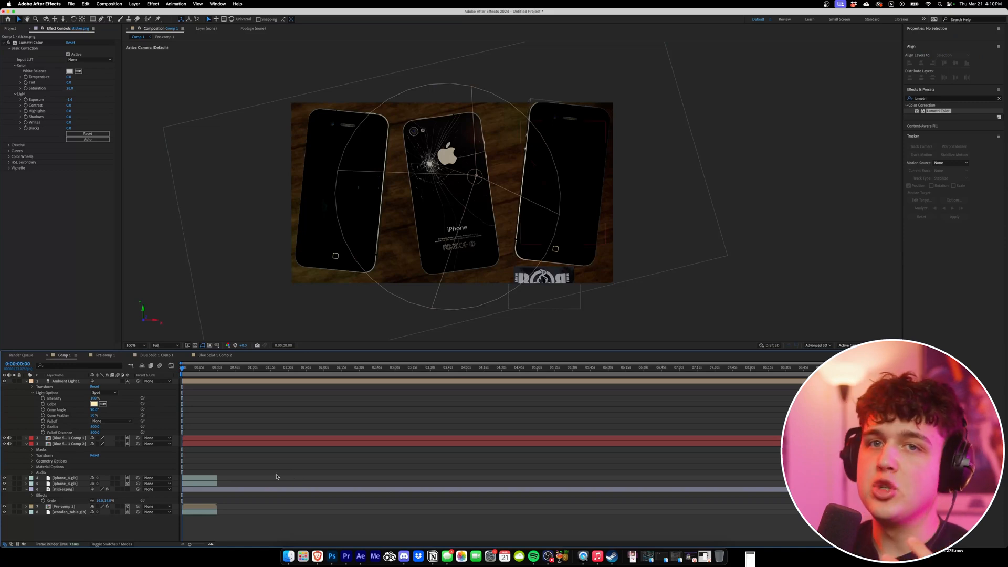
Start adding a new adjustment layer to grade the whole phone scene.
{"action": "right_click", "coordinate": [77, 450]}
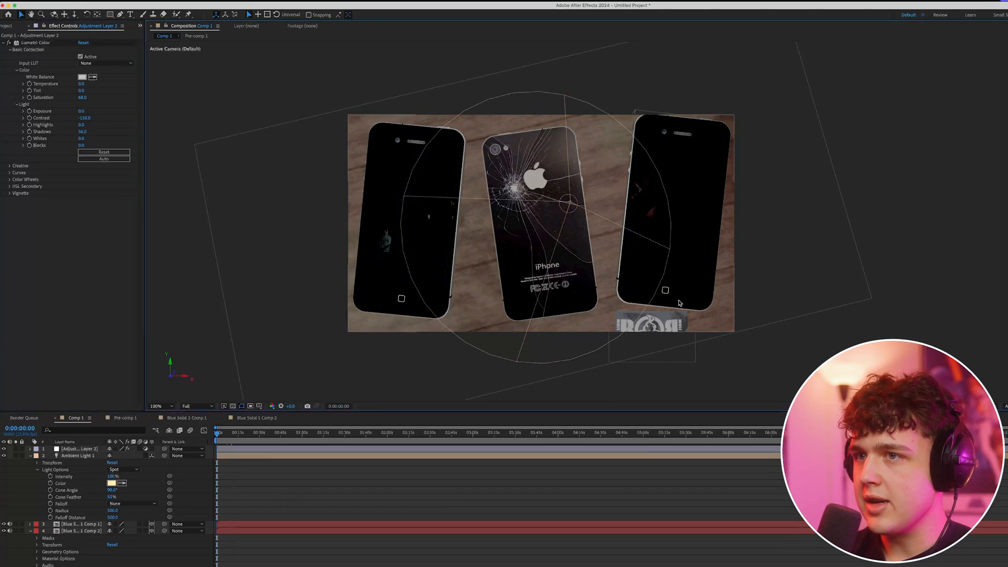
Switch to Premiere Pro to view the three-phone shot in the music-video edit.
{"action": "left_click", "coordinate": [349, 557]}
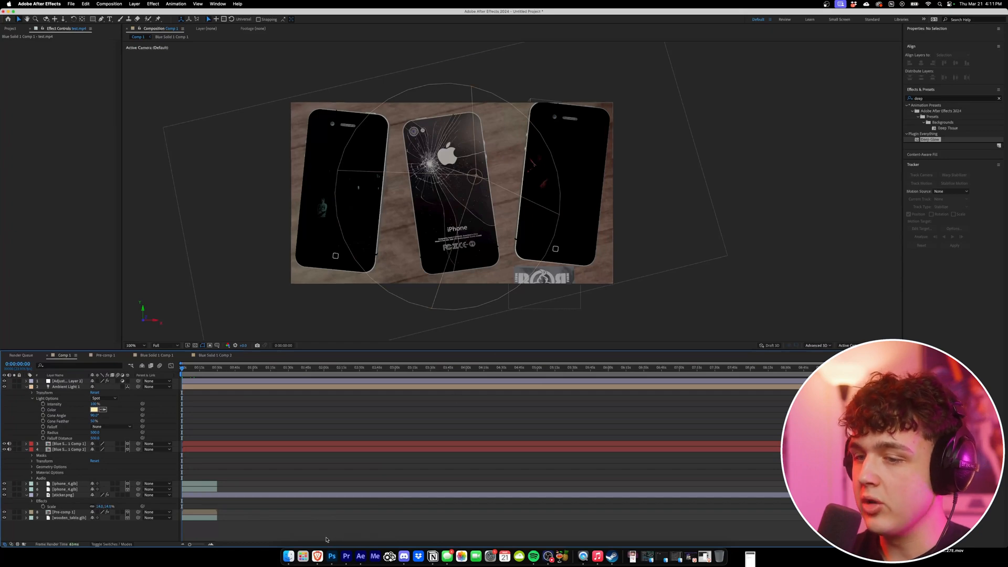
{"action": "left_click", "coordinate": [351, 556]}
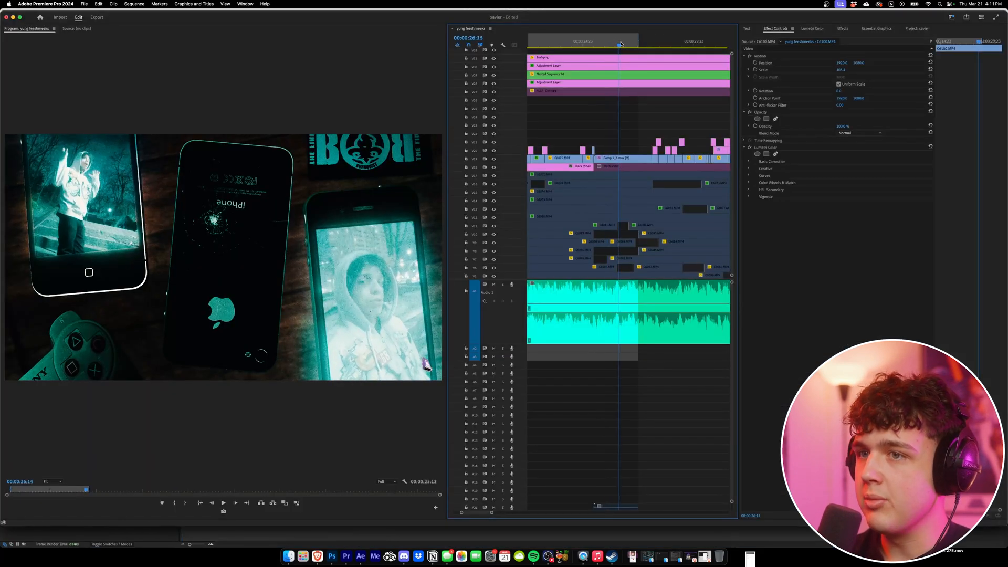